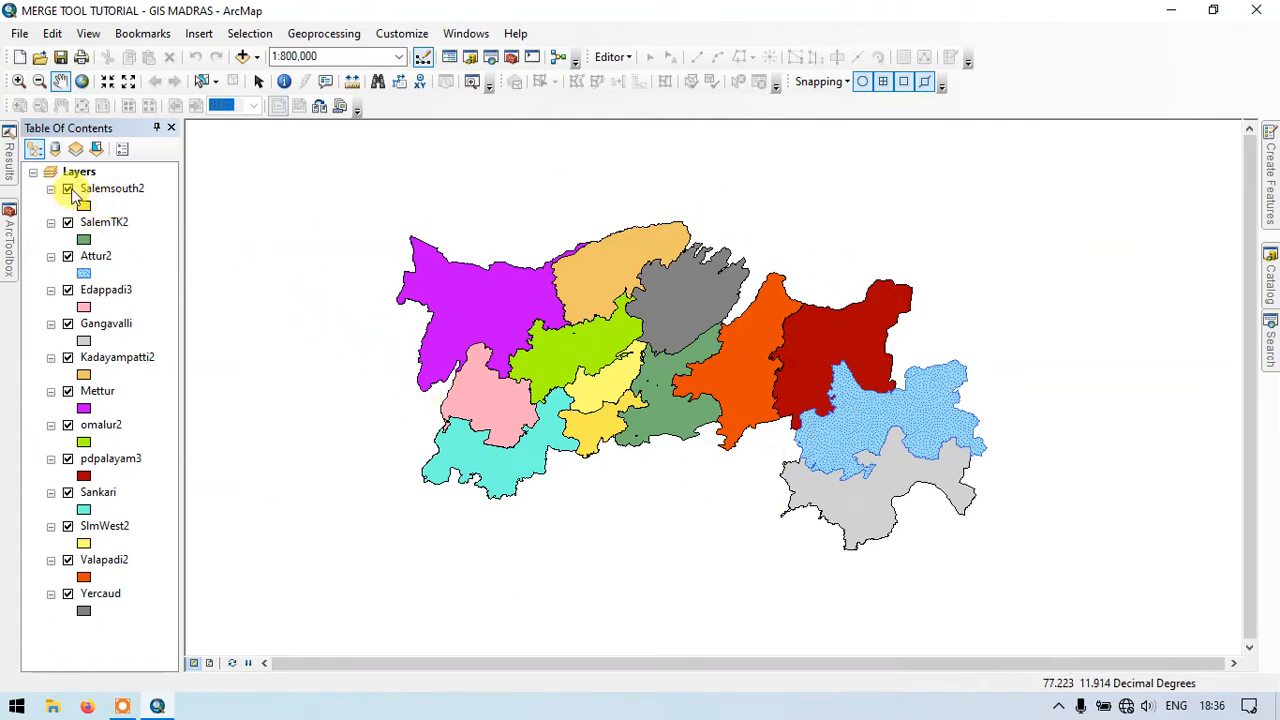
# Show the ArcToolbox window alongside the district map.
pyautogui.click(104, 220)
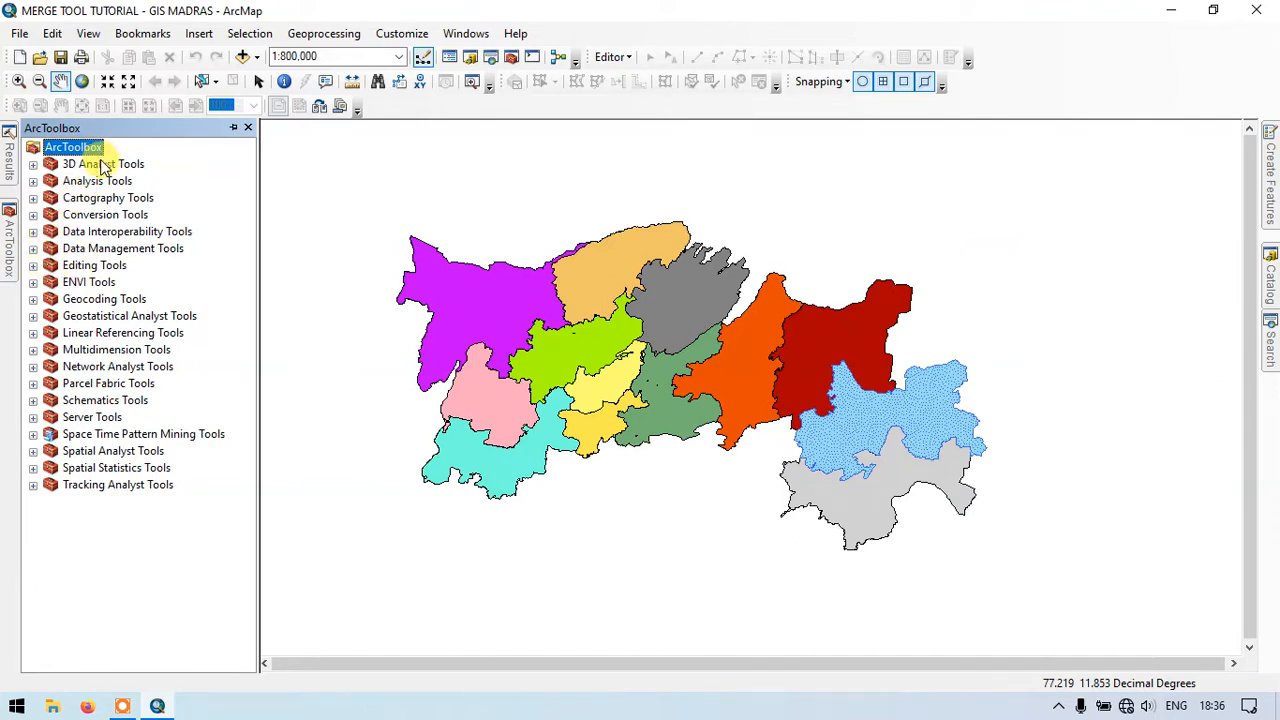
pyautogui.moveTo(96, 248)
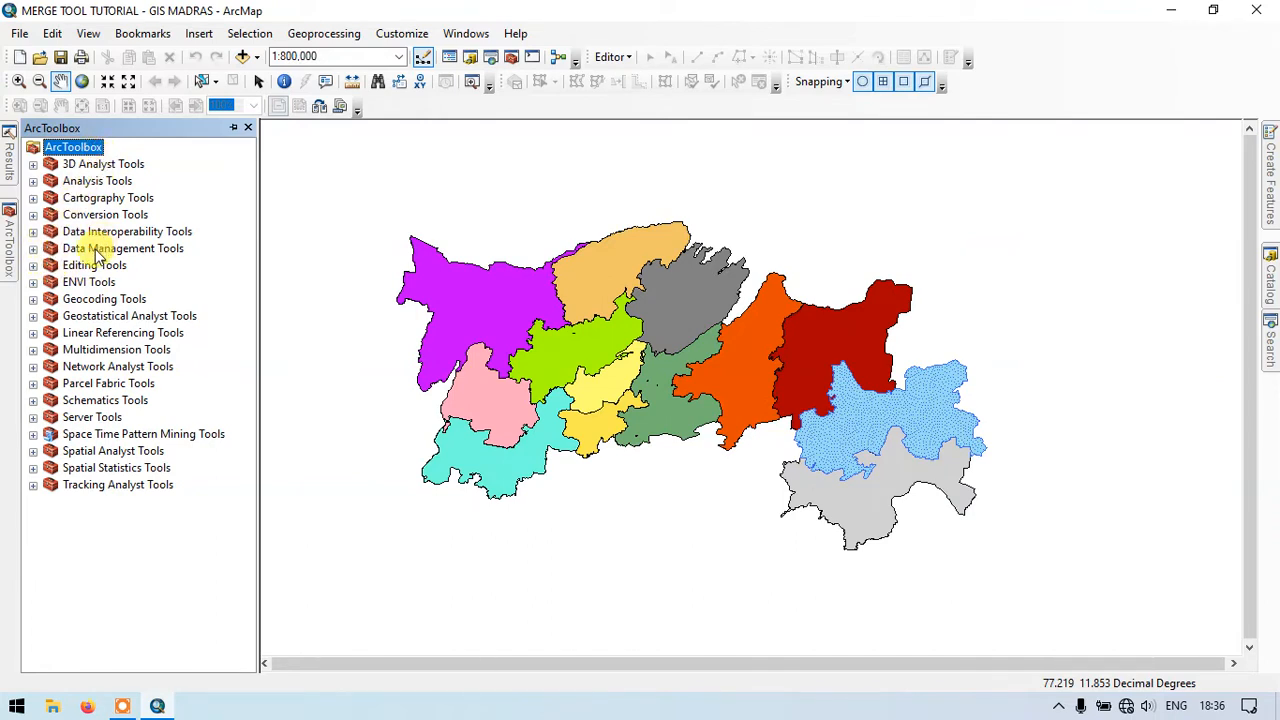
# Locate Merge under Data Management Tools > General in ArcToolbox.
pyautogui.click(32, 248)
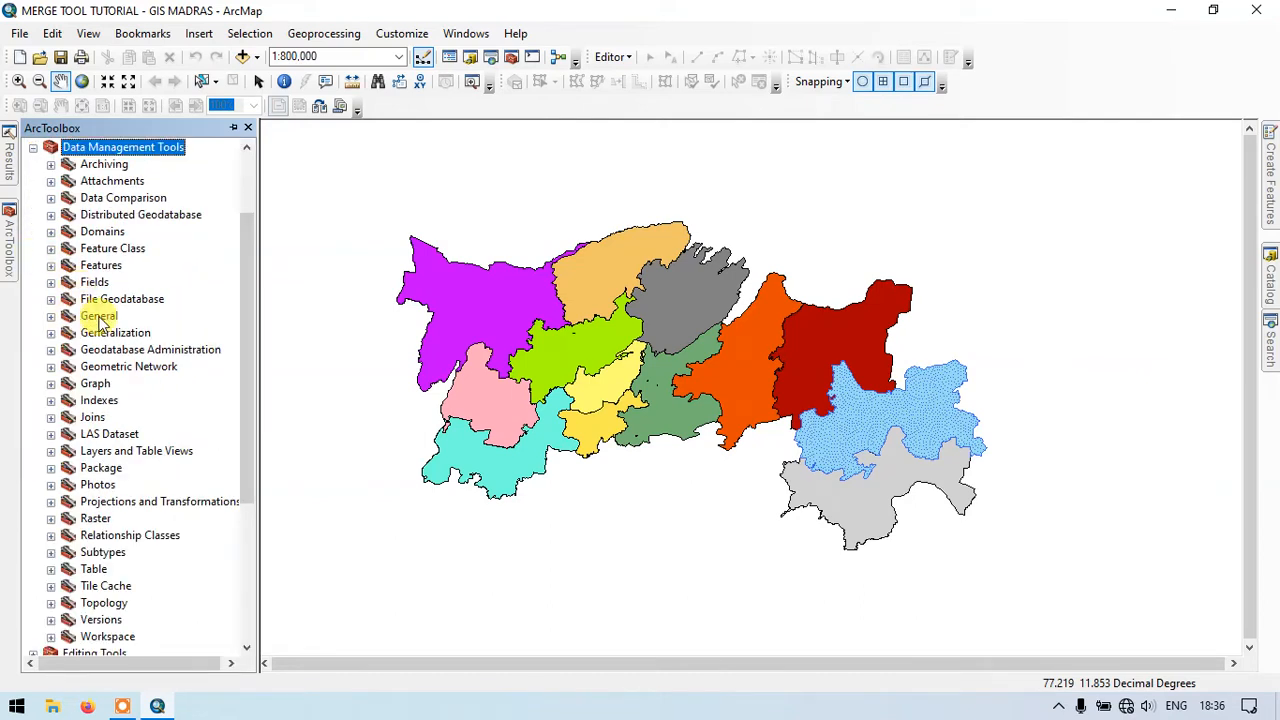
pyautogui.click(52, 316)
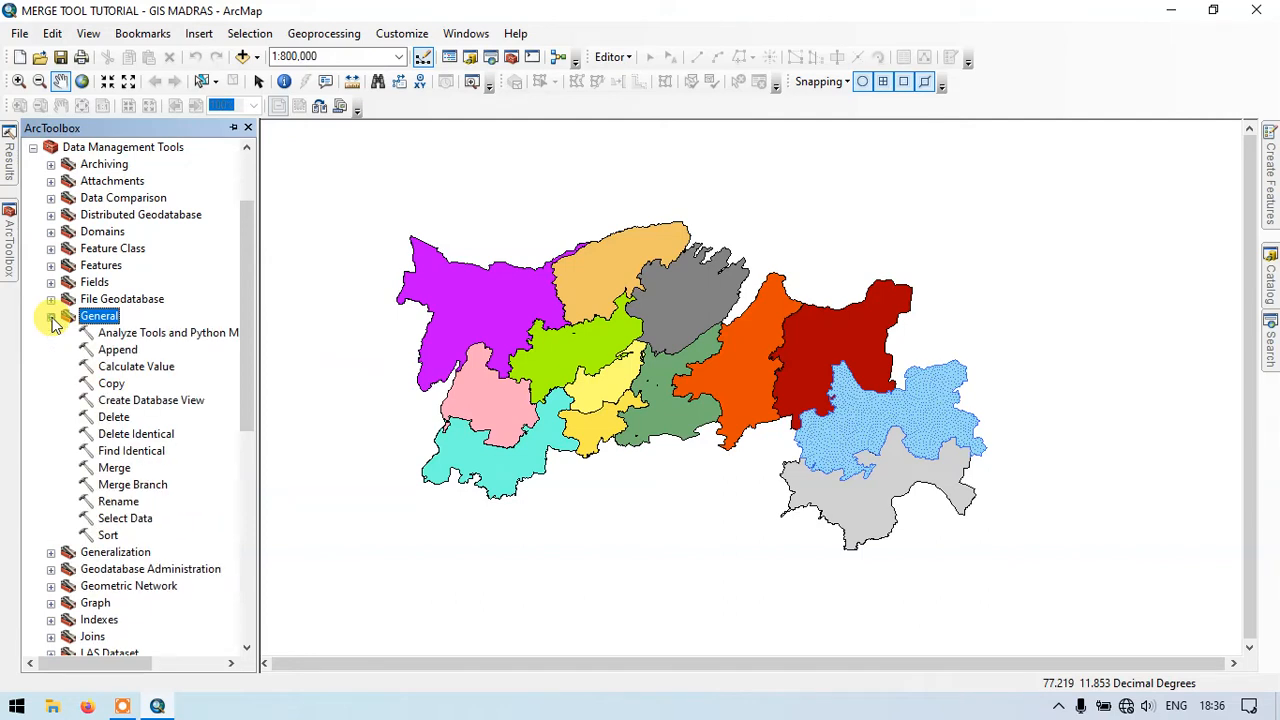
pyautogui.moveTo(114, 468)
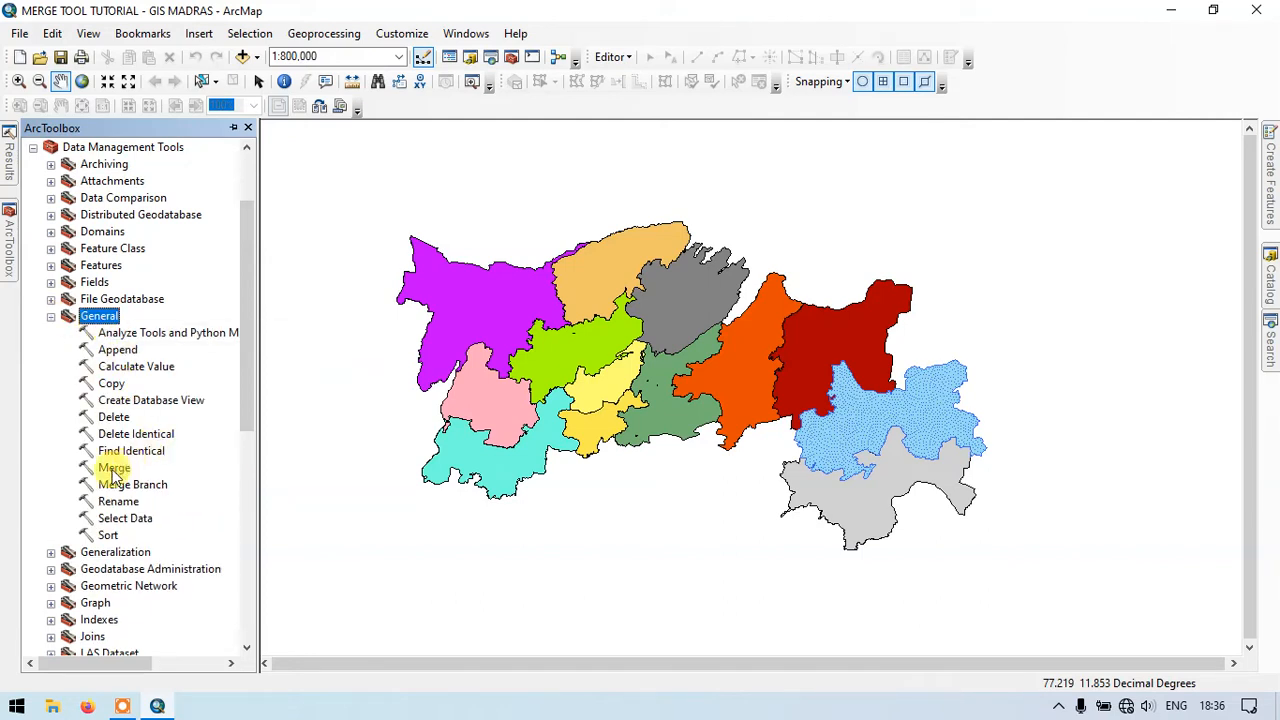
pyautogui.click(112, 468)
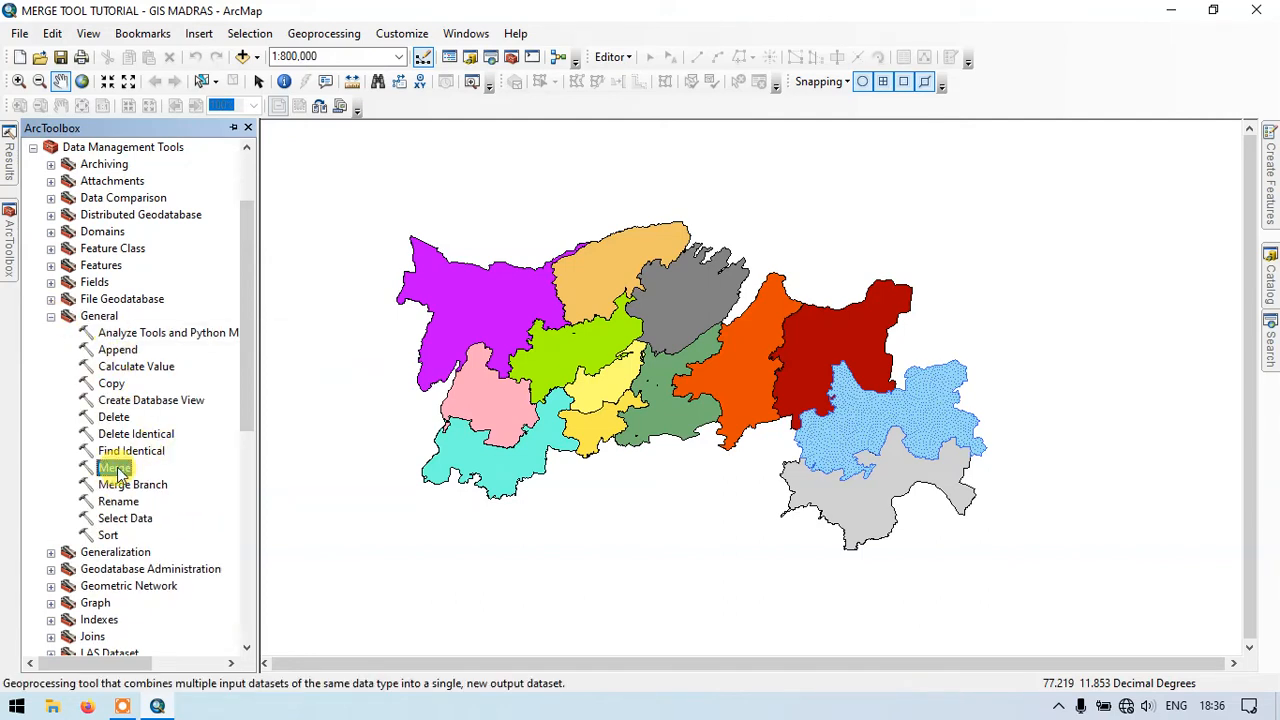
pyautogui.scroll(3)
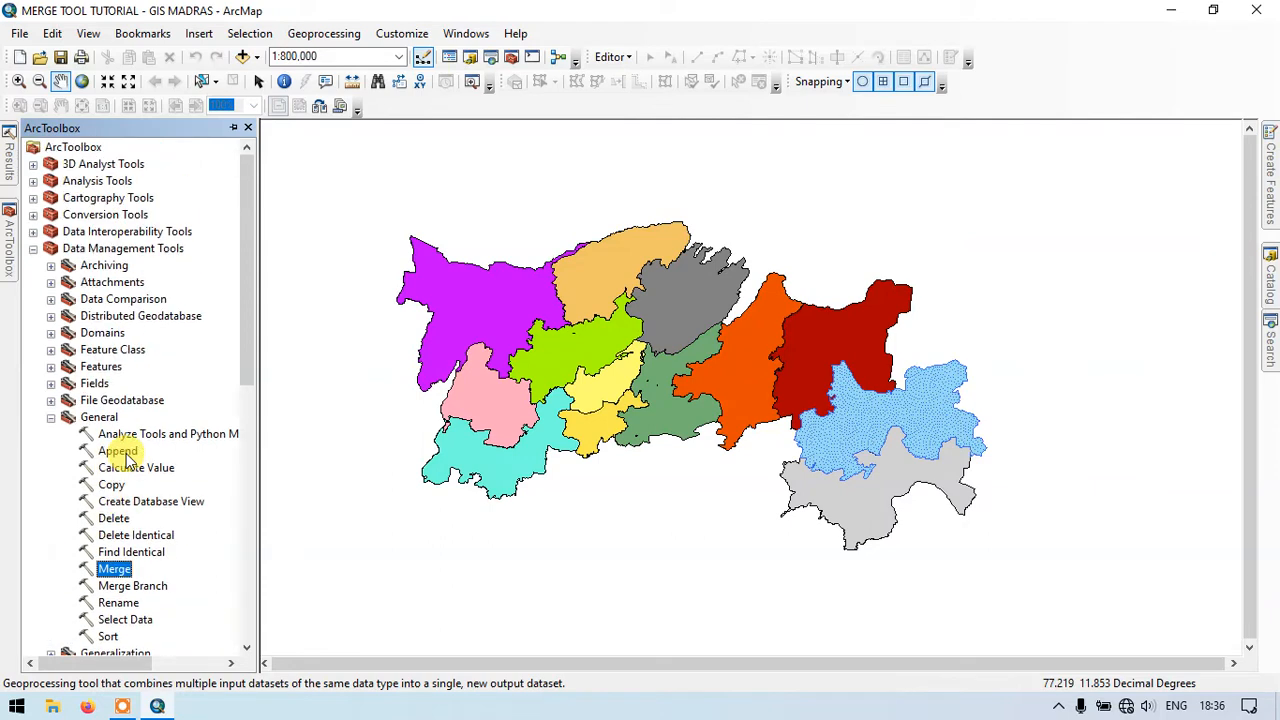
pyautogui.moveTo(118, 388)
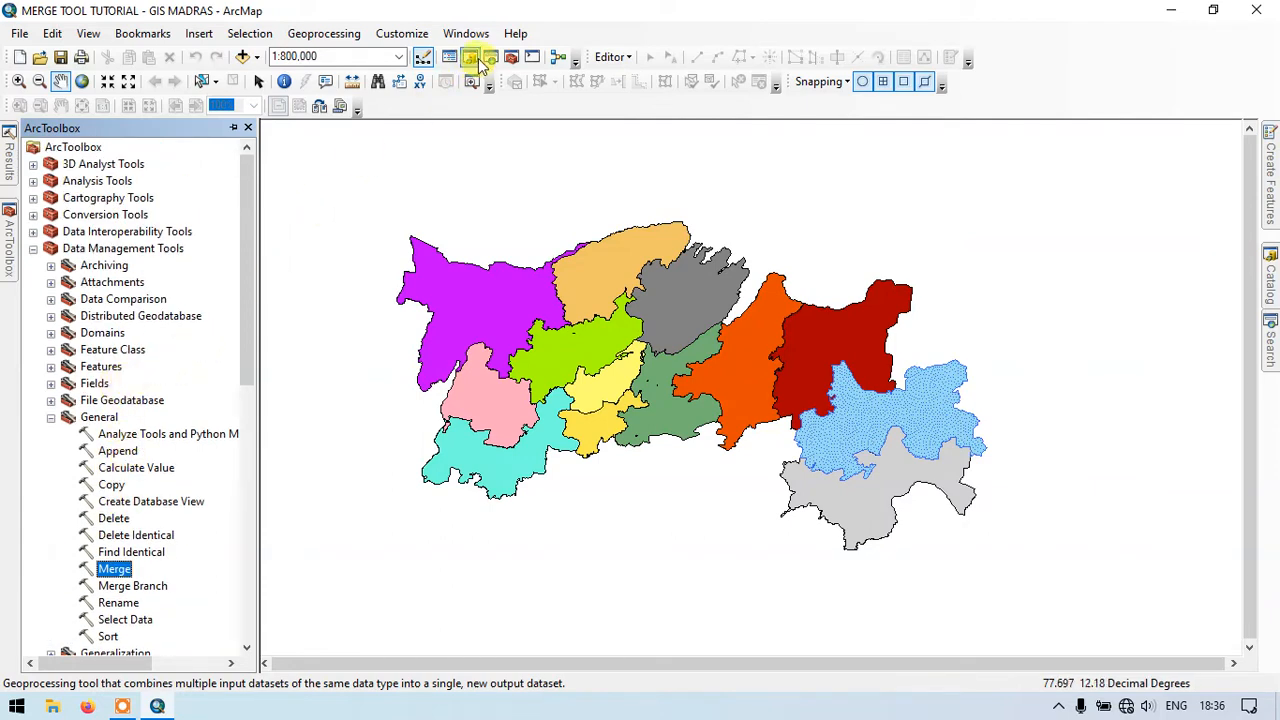
pyautogui.moveTo(490, 56)
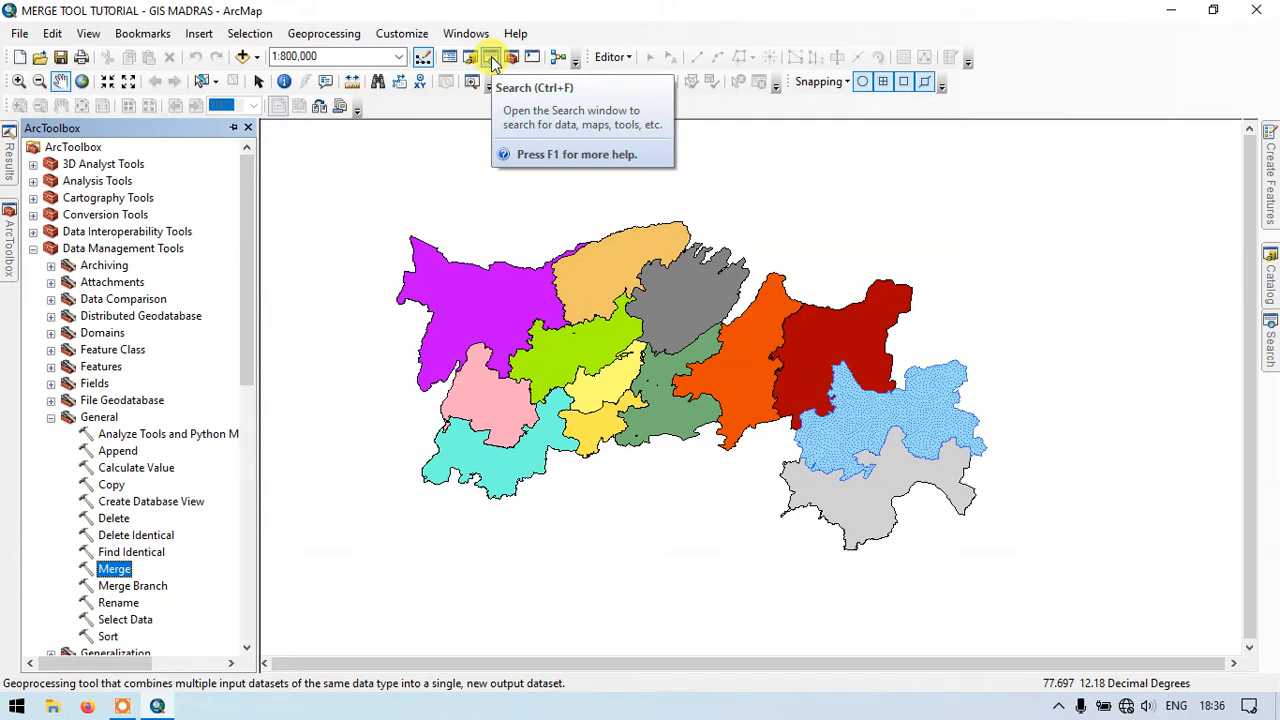
# Search ArcToolbox for 'merge' so Merge (Data Management) is listed first.
pyautogui.click(492, 56)
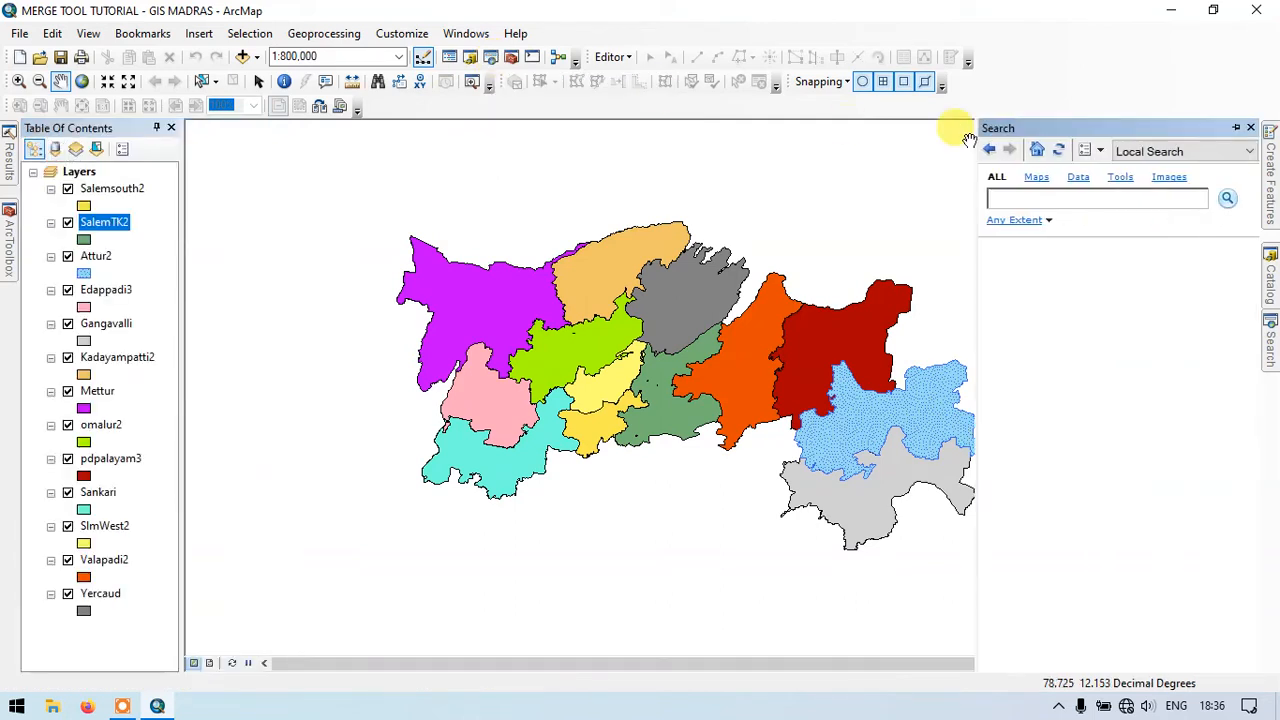
pyautogui.click(1090, 198)
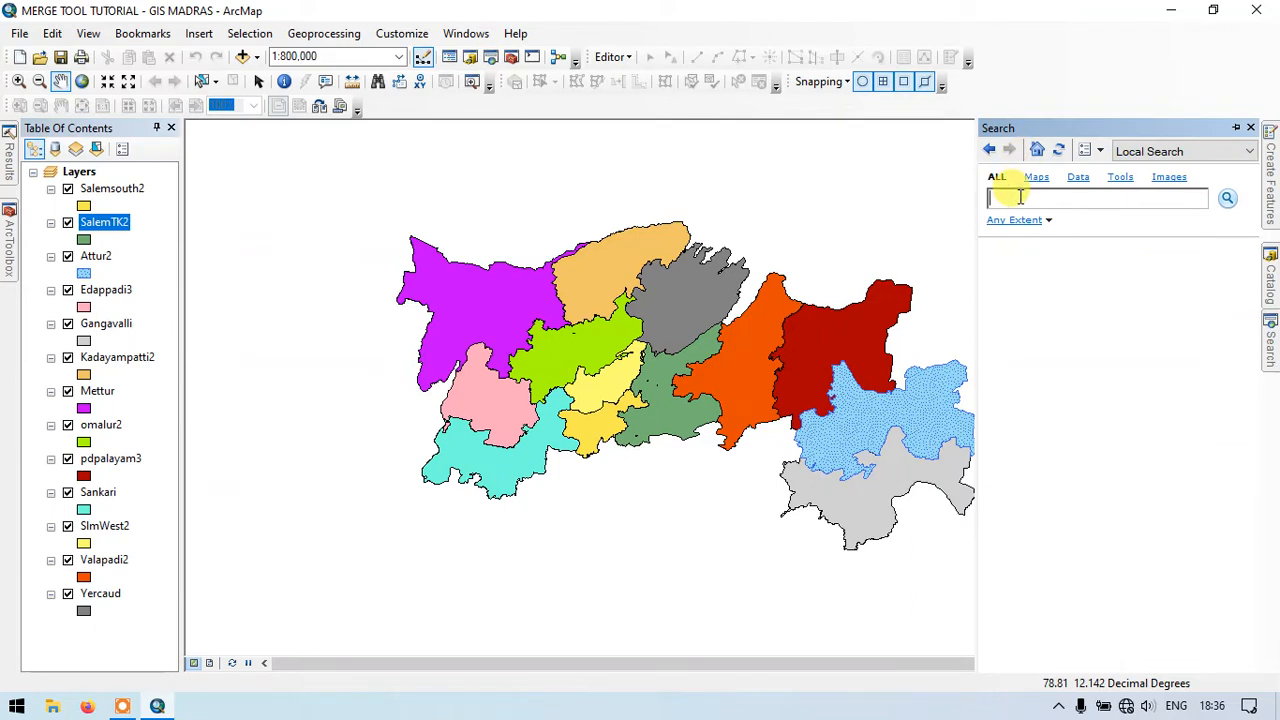
pyautogui.write('merge')
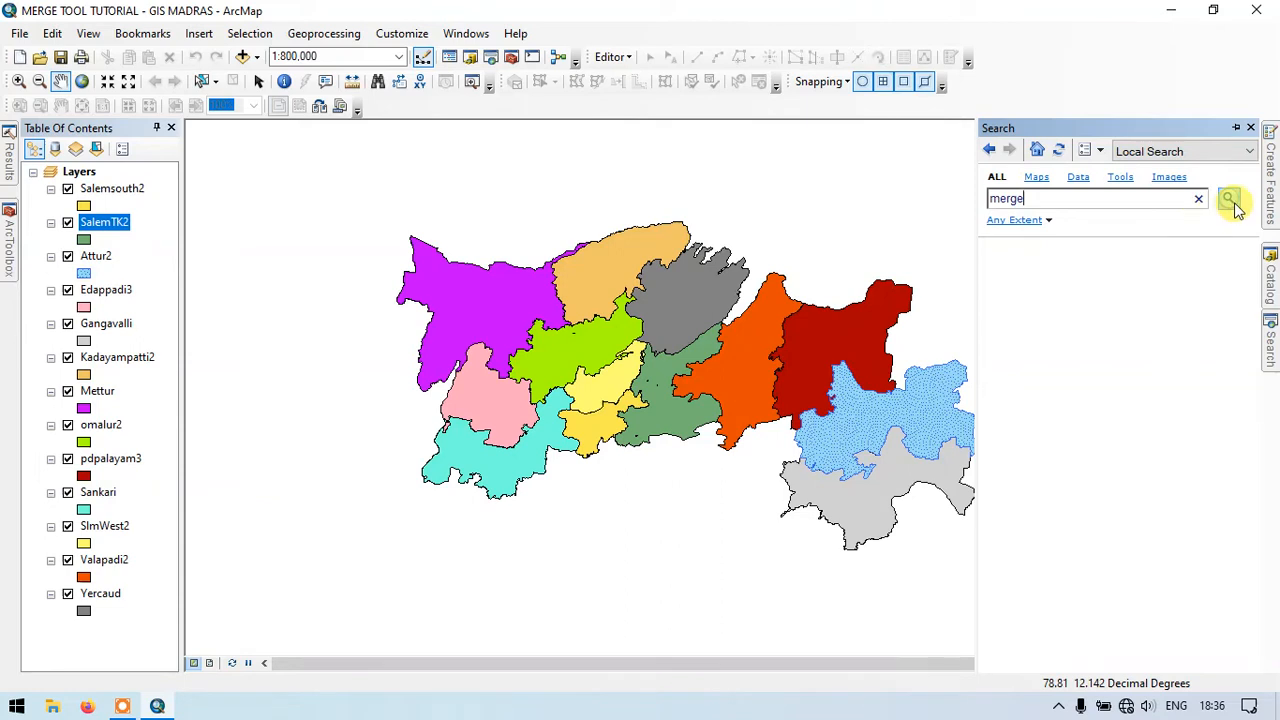
pyautogui.click(1230, 198)
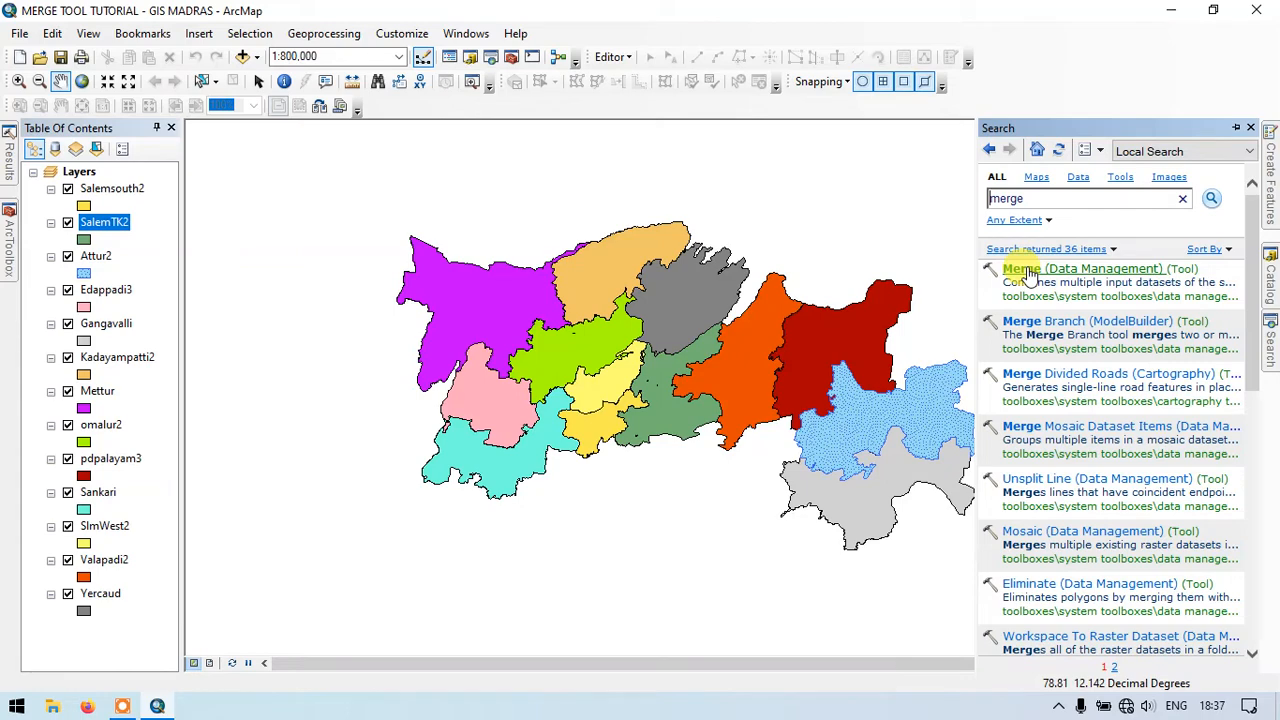
# Launch the Merge (Data Management) tool from the results with empty inputs.
pyautogui.doubleClick(1084, 268)
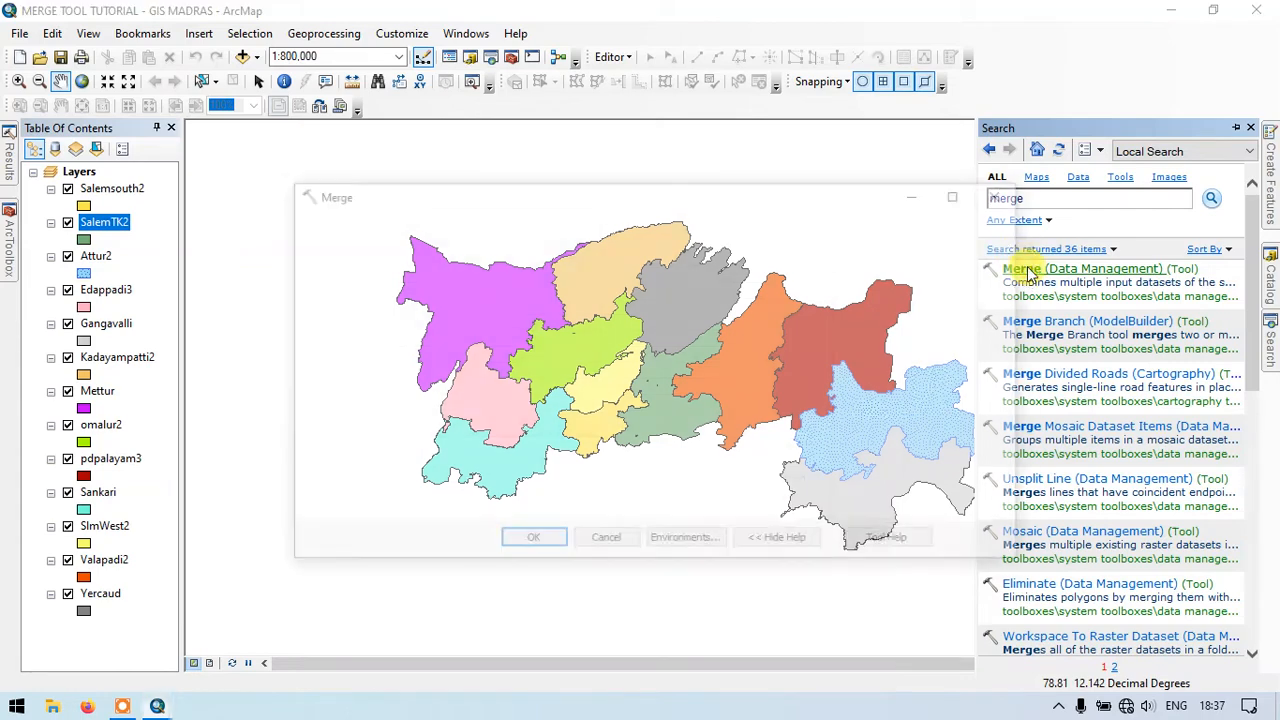
pyautogui.click(1084, 268)
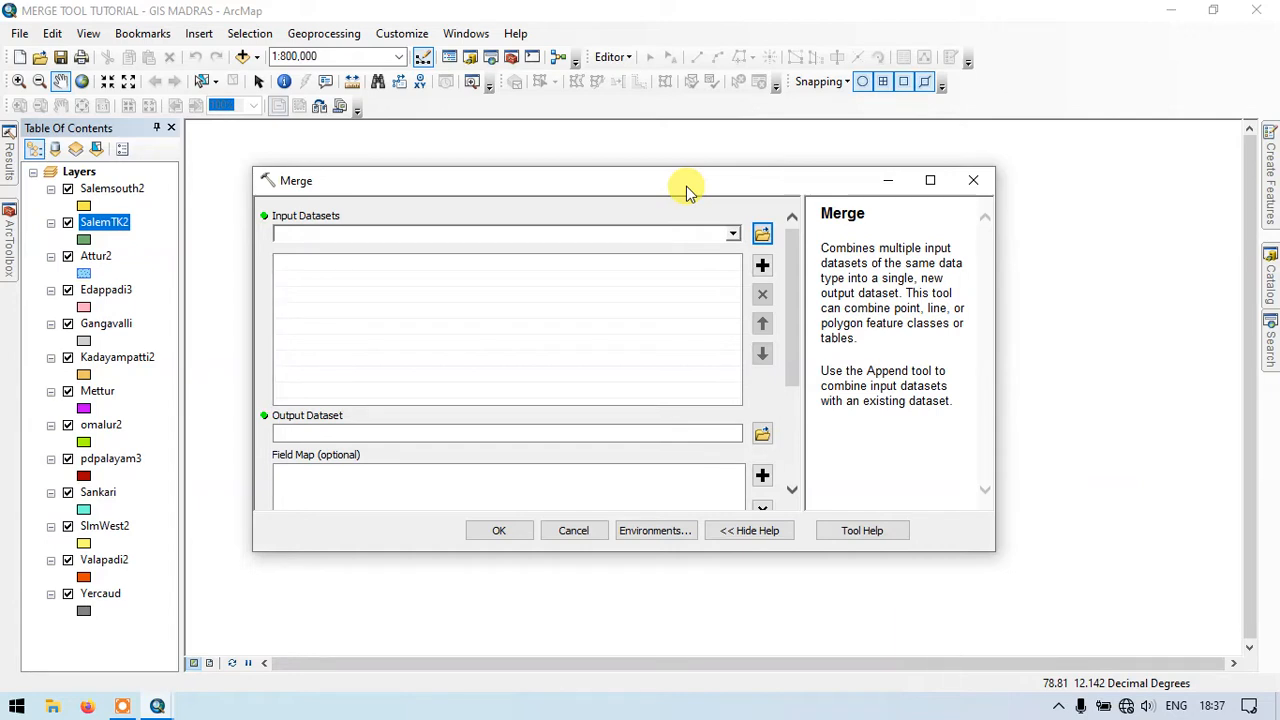
pyautogui.moveTo(222, 158)
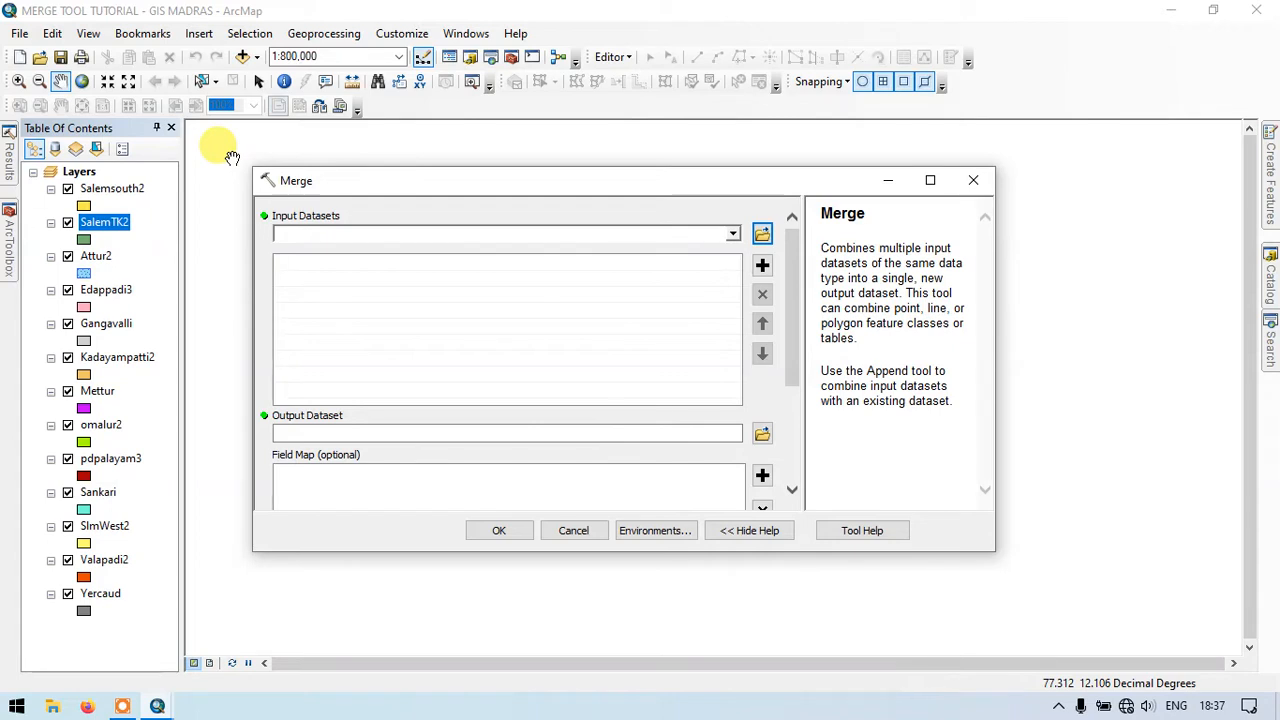
pyautogui.click(112, 188)
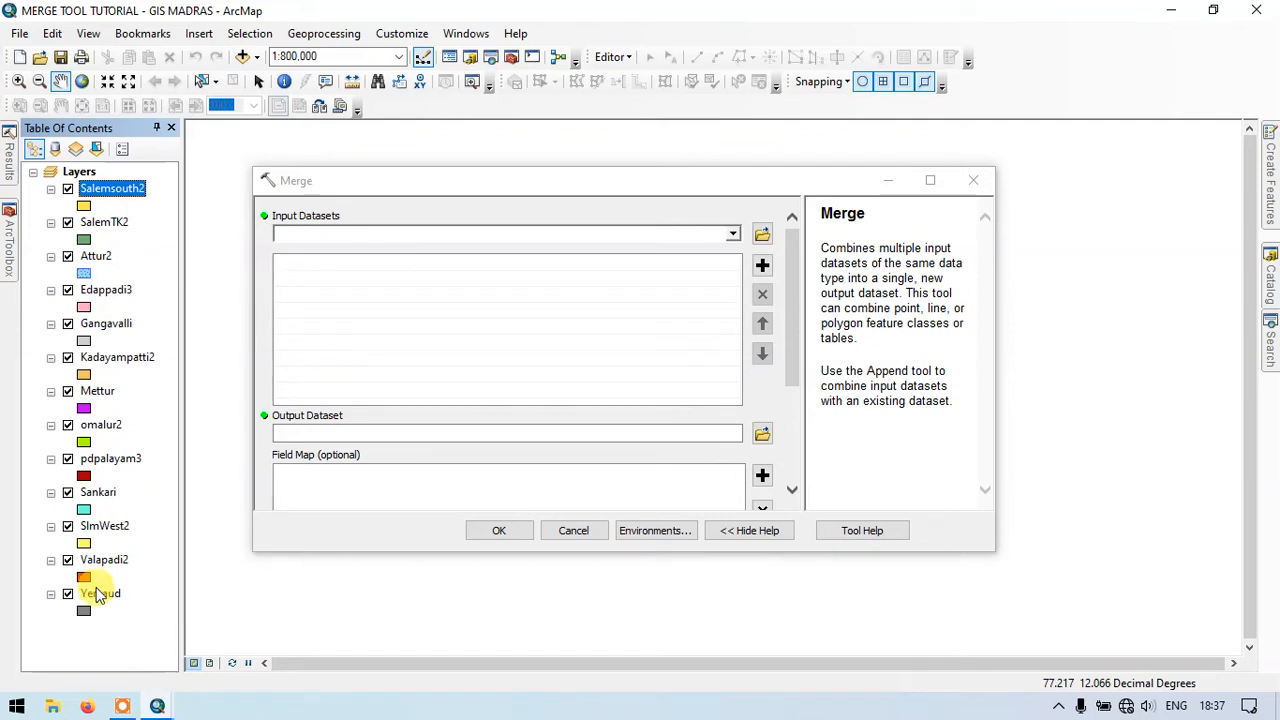
pyautogui.moveTo(162, 234)
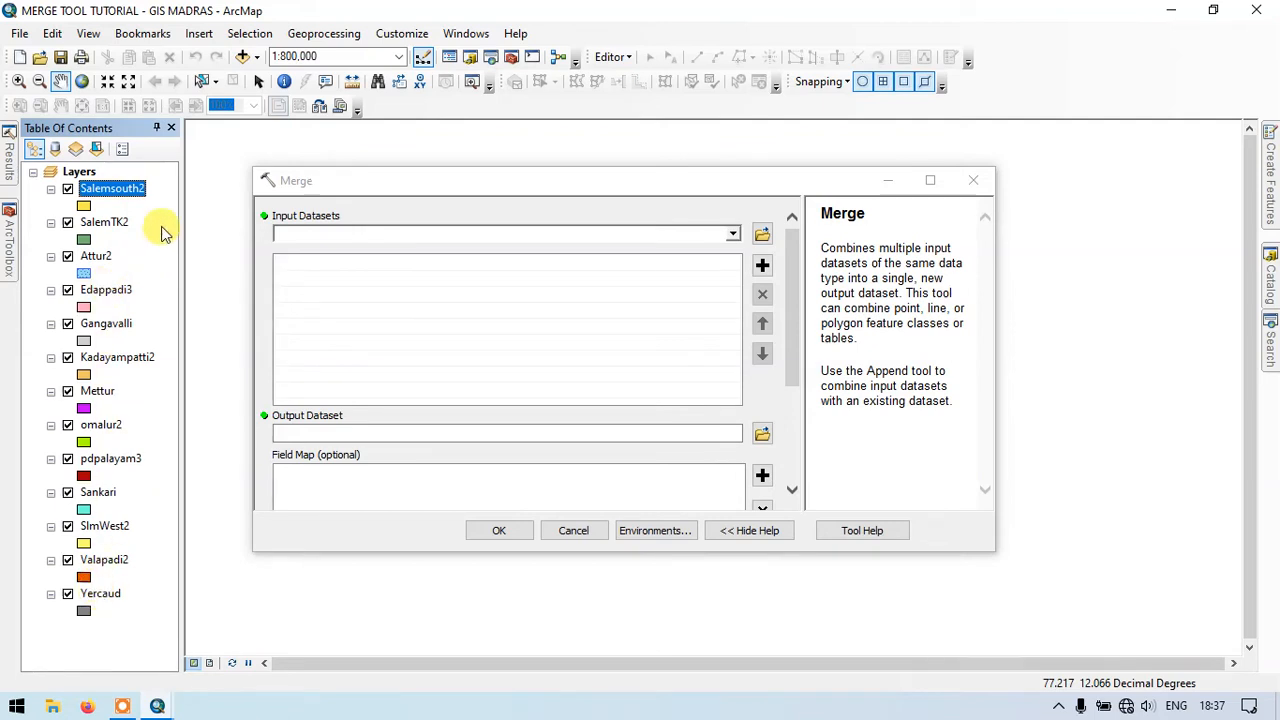
pyautogui.moveTo(716, 248)
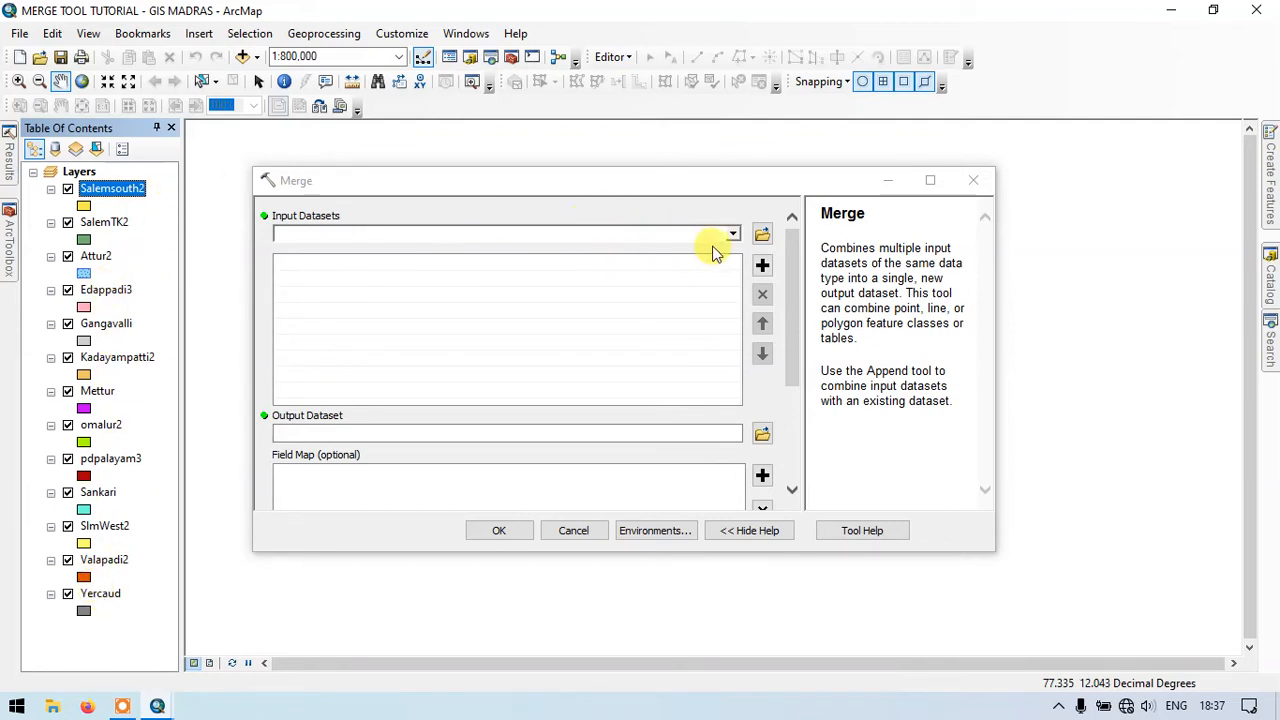
# Add Salemsouth2 as the first merge input, yielding default output Salemsouth2_Merge.
pyautogui.click(732, 234)
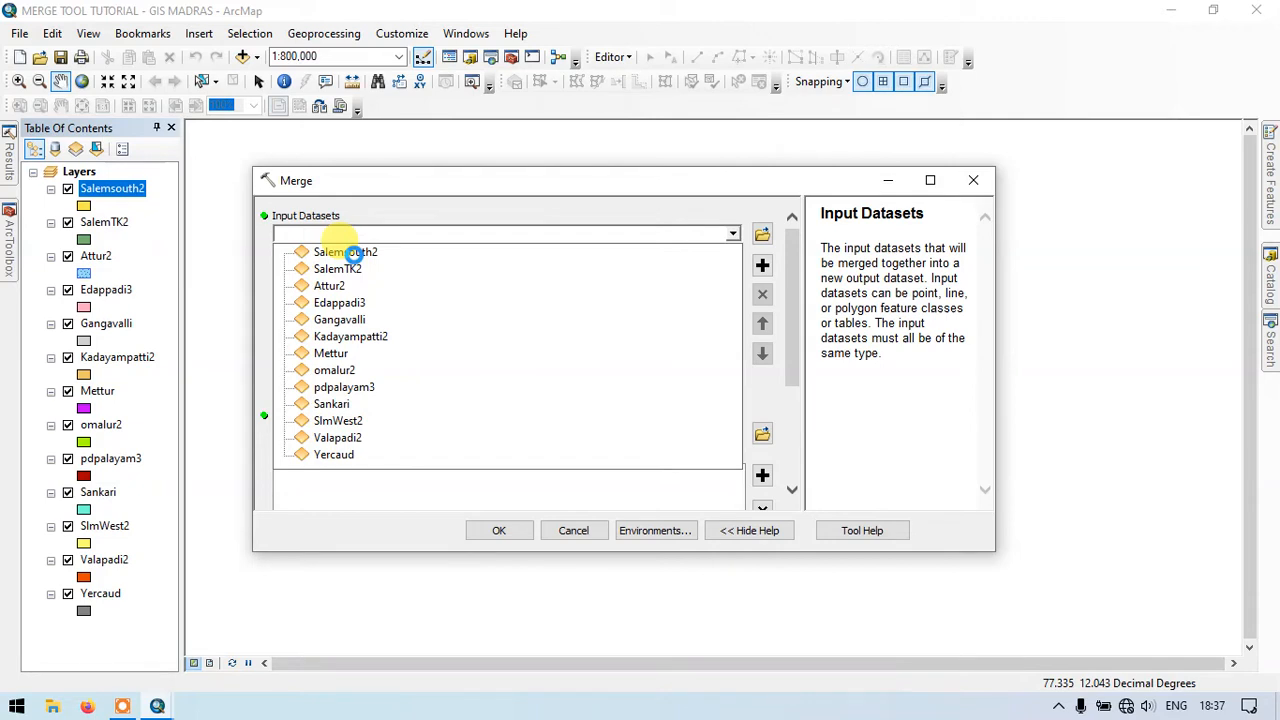
pyautogui.click(344, 252)
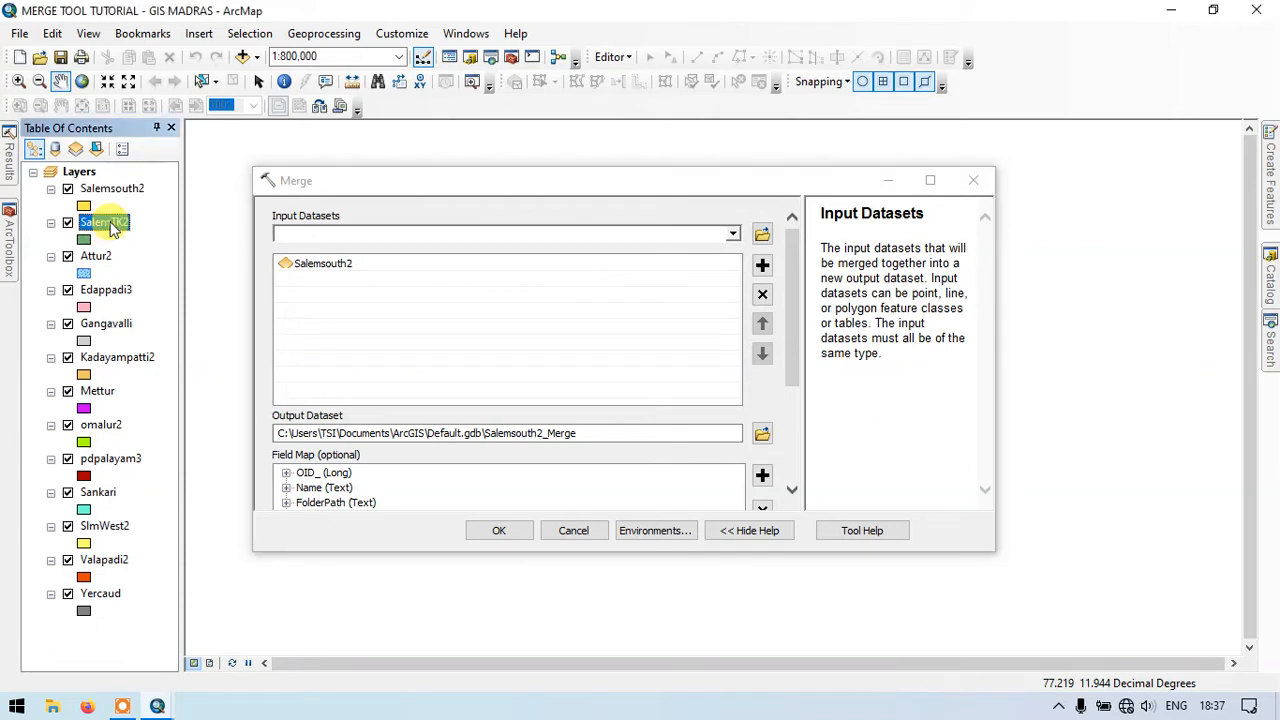
pyautogui.moveTo(104, 560)
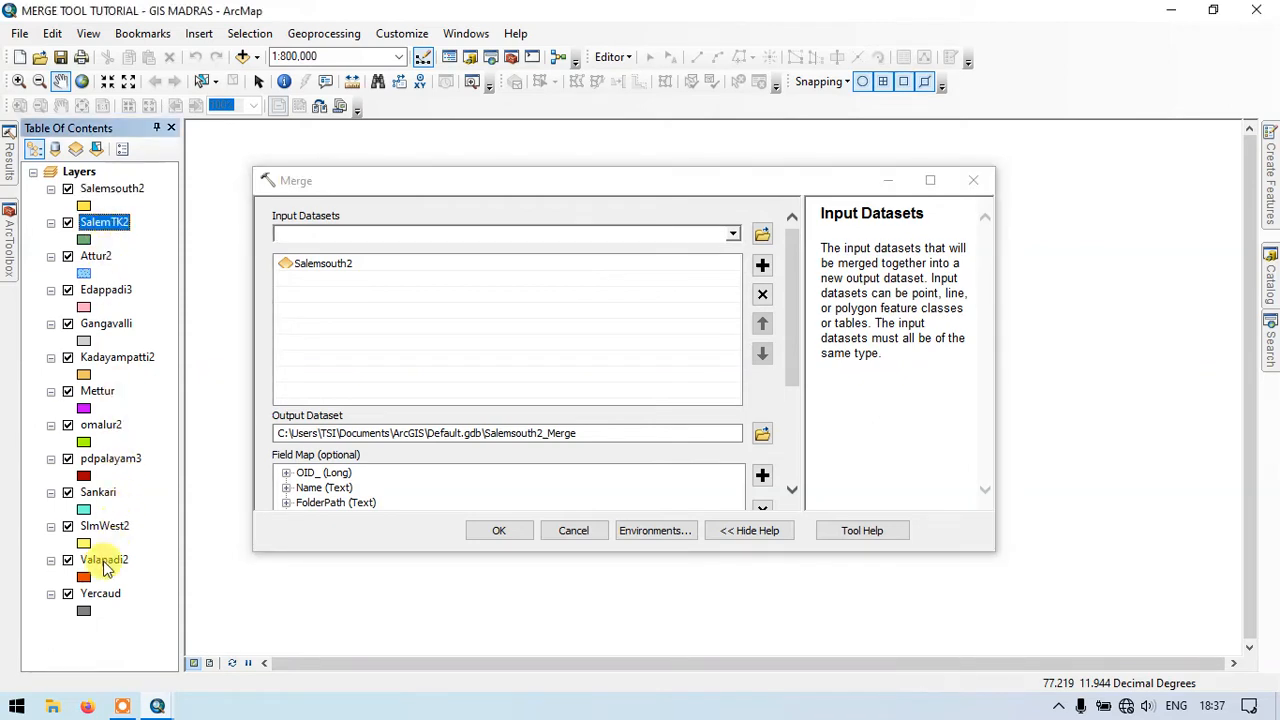
pyautogui.moveTo(104, 592)
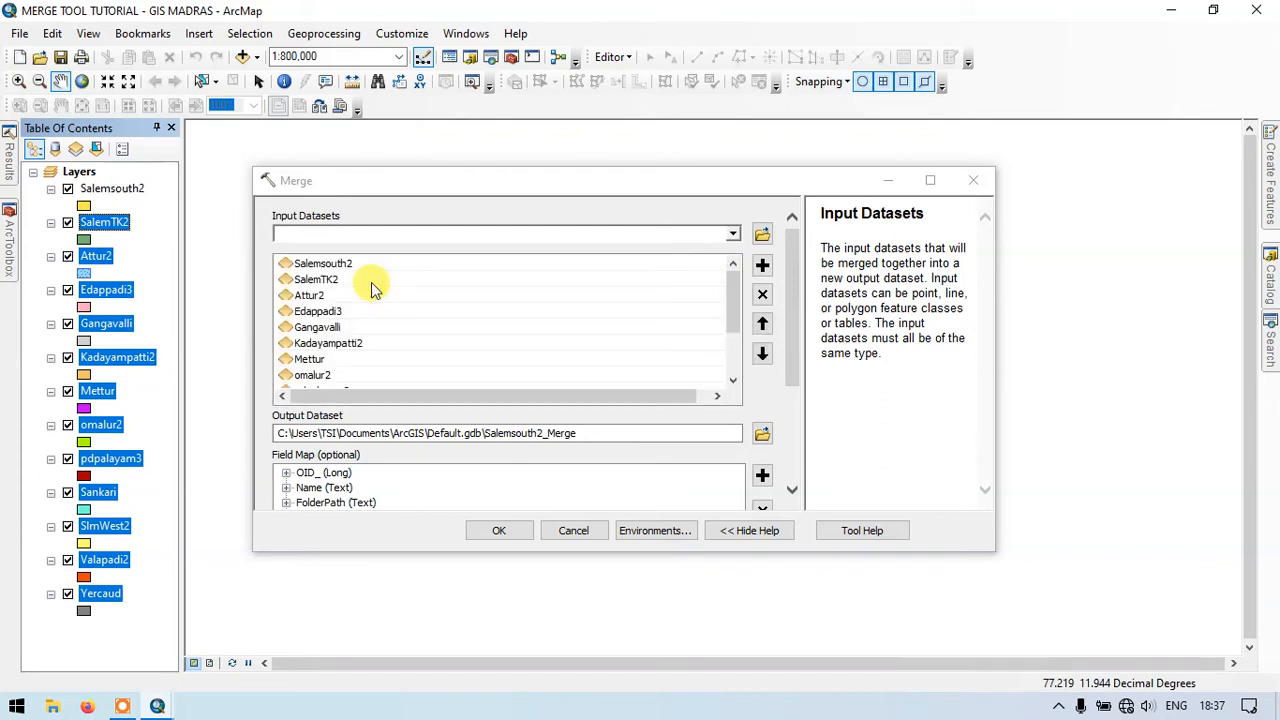
pyautogui.moveTo(678, 328)
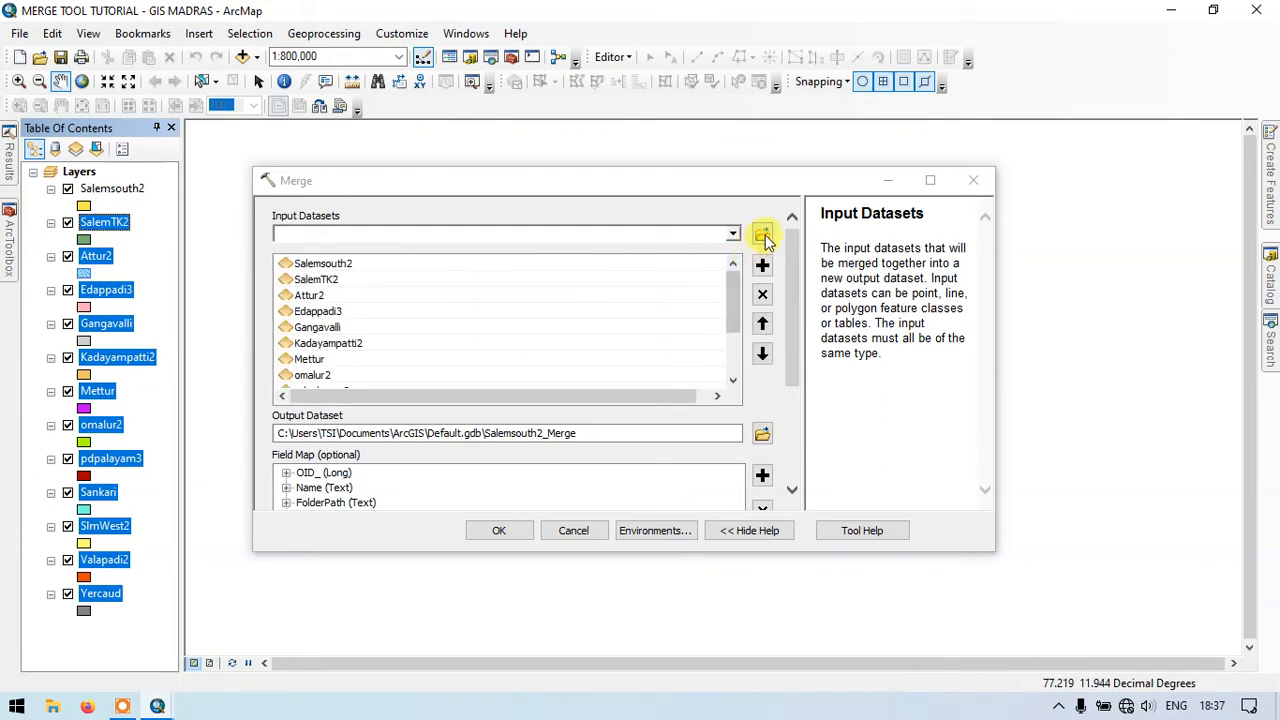
pyautogui.moveTo(676, 270)
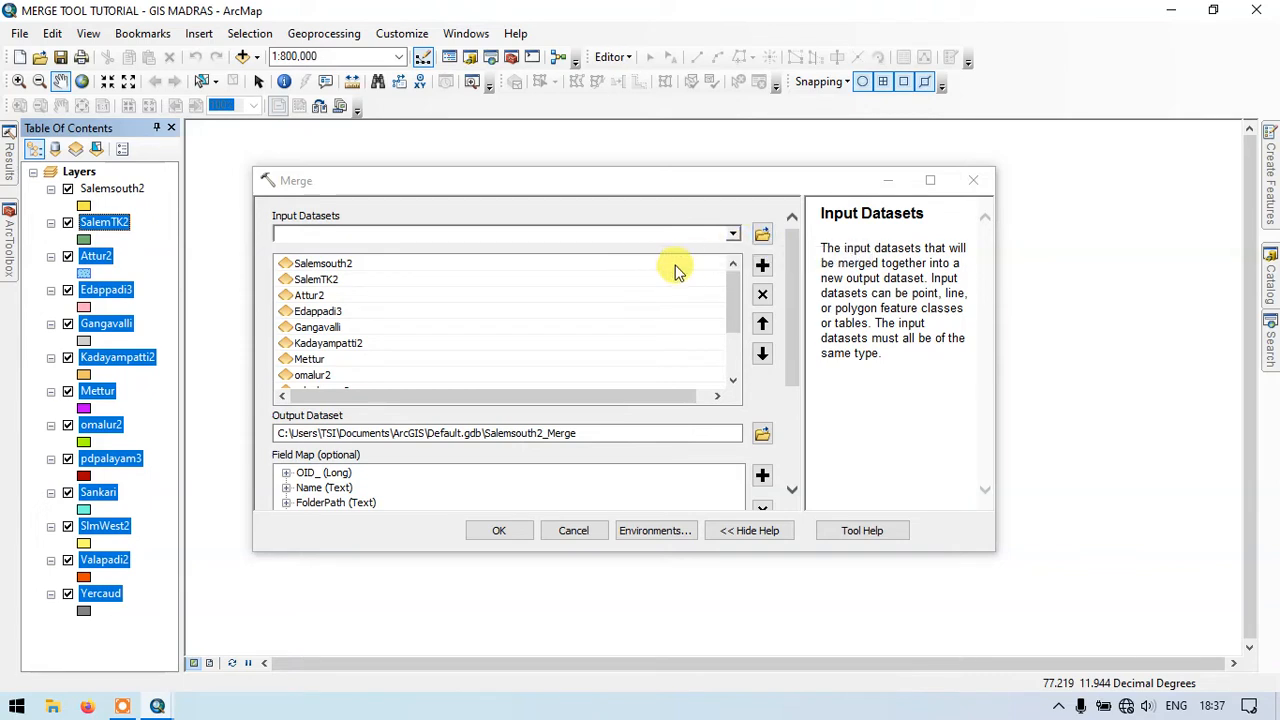
pyautogui.moveTo(496, 212)
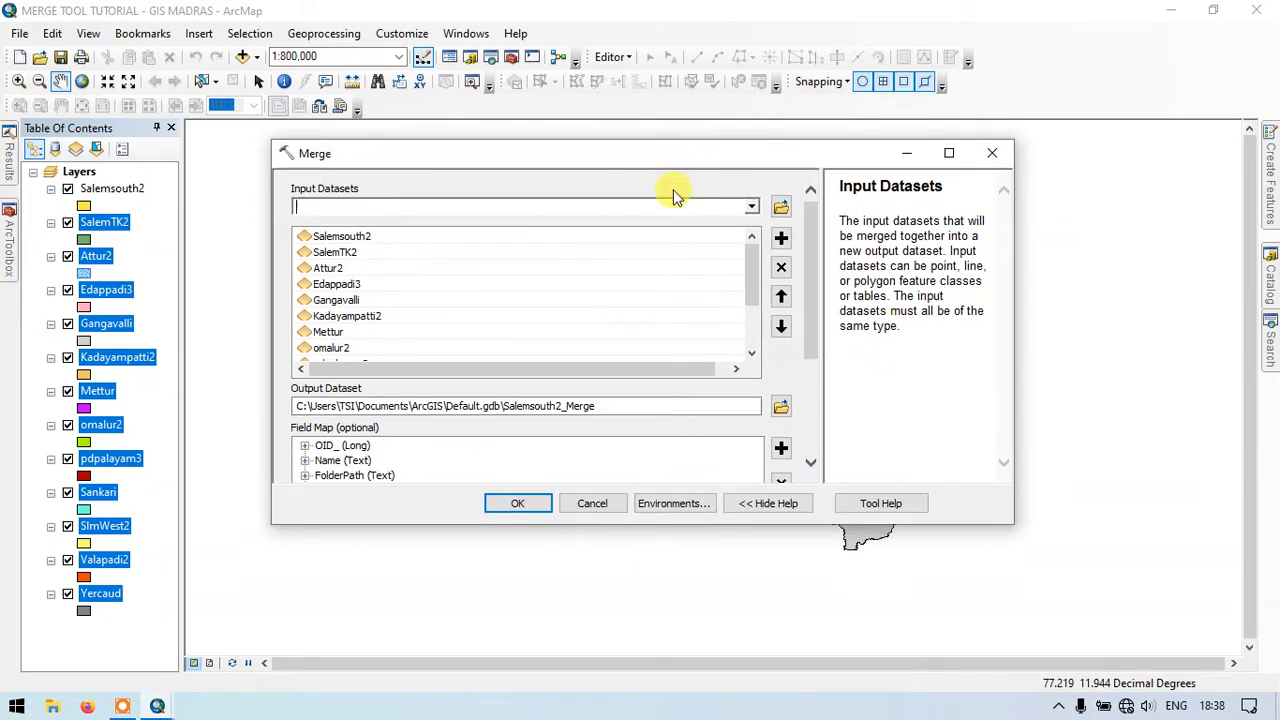
pyautogui.moveTo(764, 400)
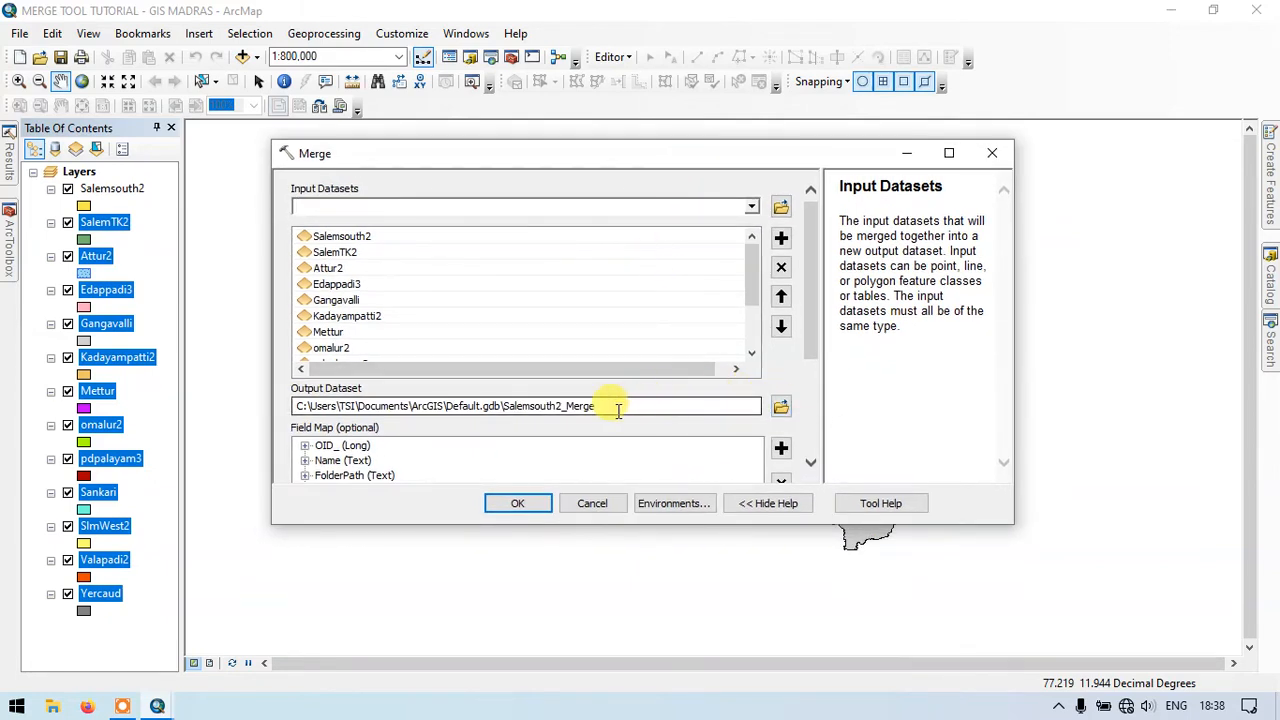
pyautogui.moveTo(780, 404)
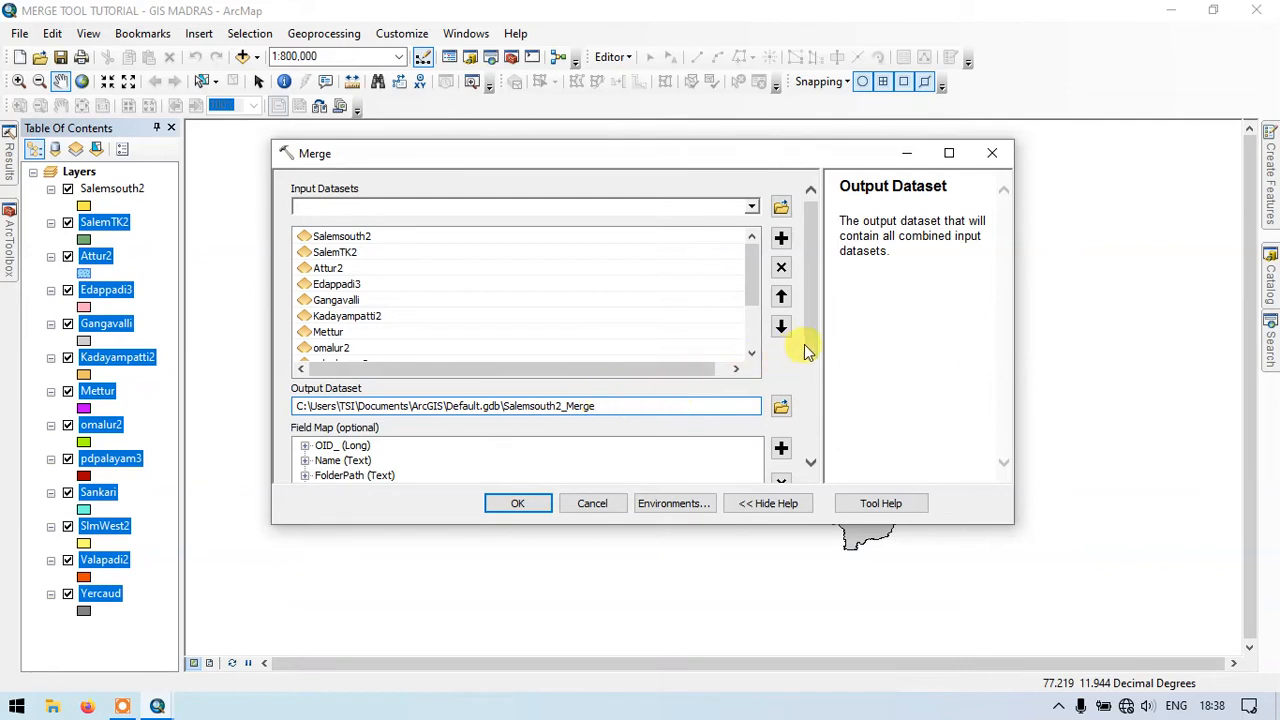
# Remove AltMode, Base, Clamped, Snippet, PopupInfo and Shape_Leng from the field map.
pyautogui.scroll(-3)
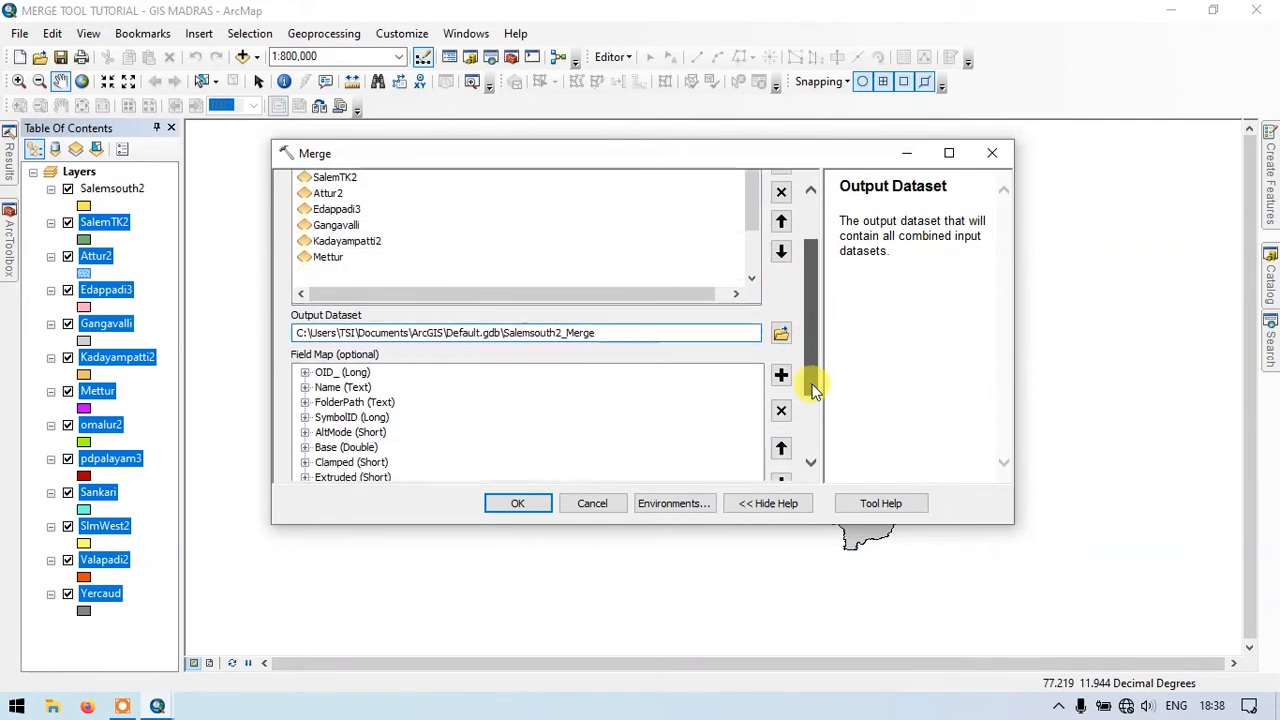
pyautogui.scroll(-3)
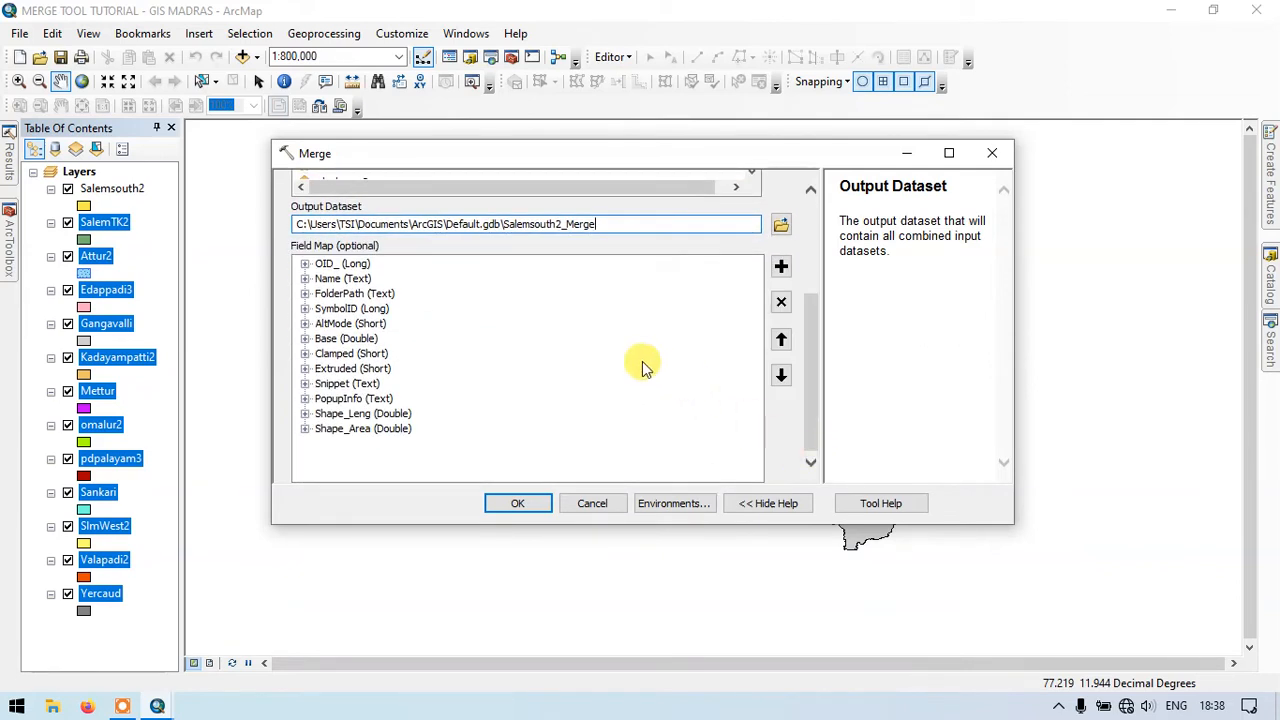
pyautogui.moveTo(350, 250)
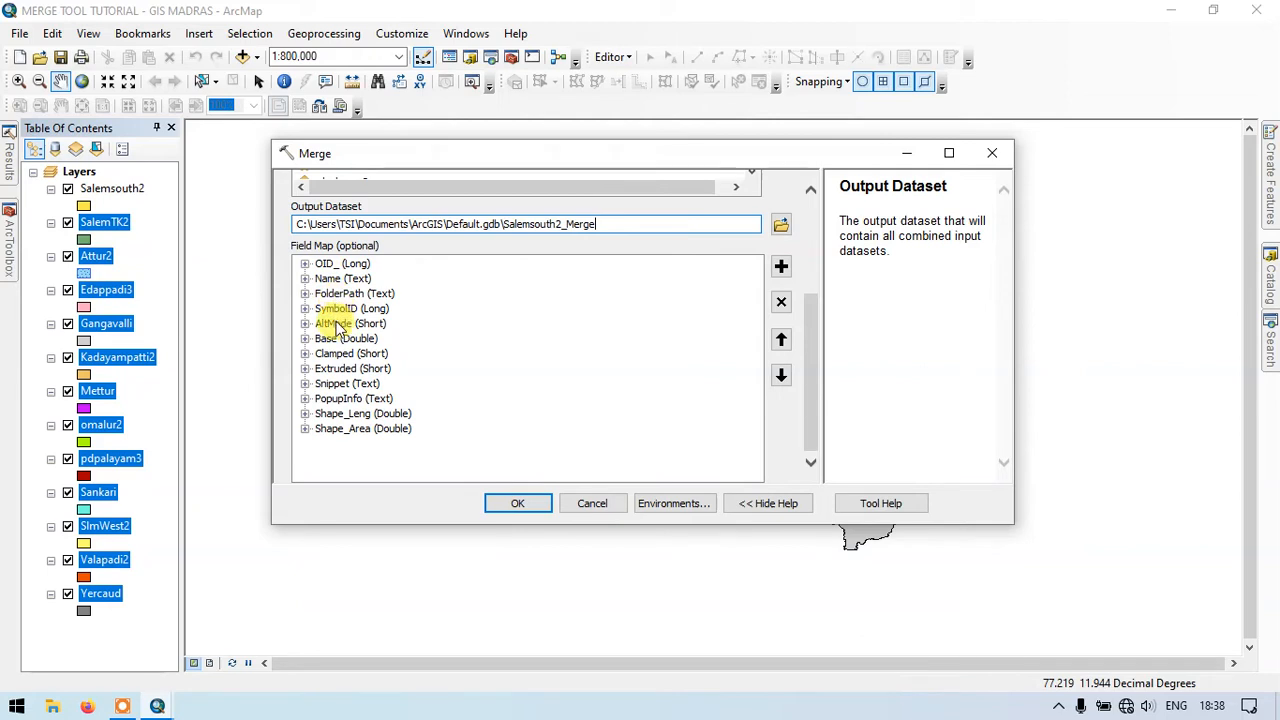
pyautogui.click(350, 324)
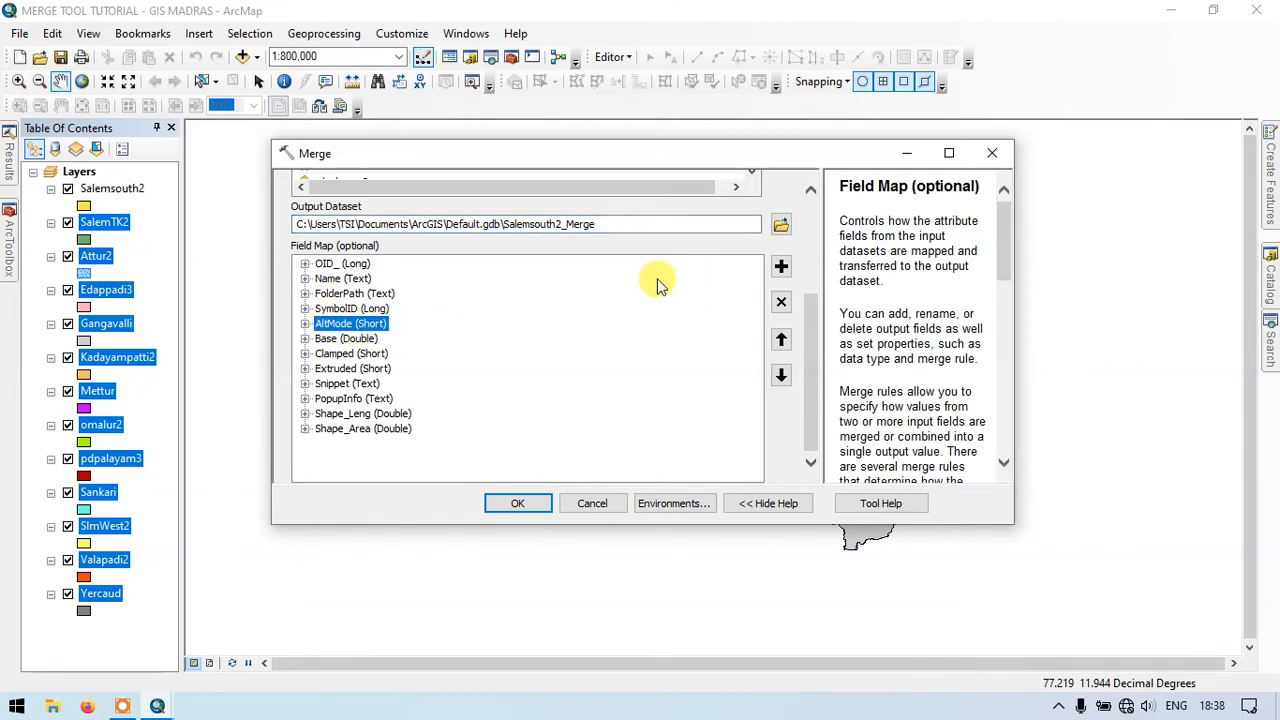
pyautogui.click(780, 302)
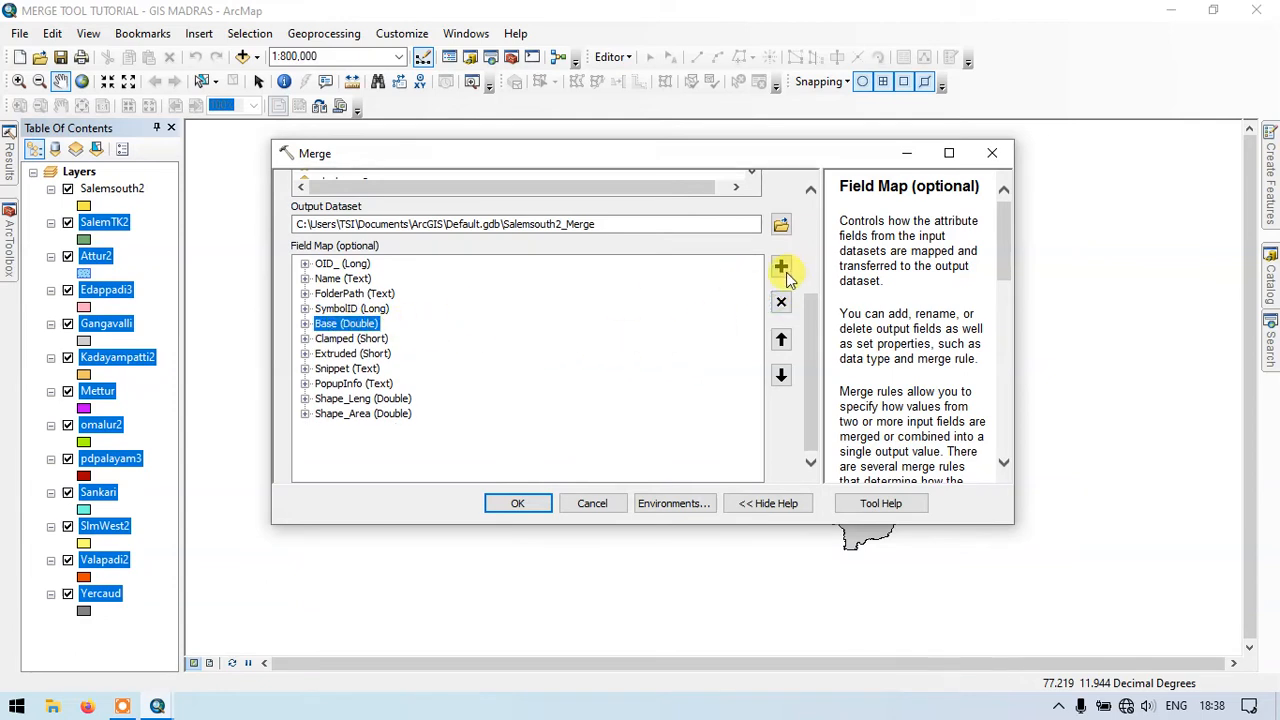
pyautogui.click(780, 302)
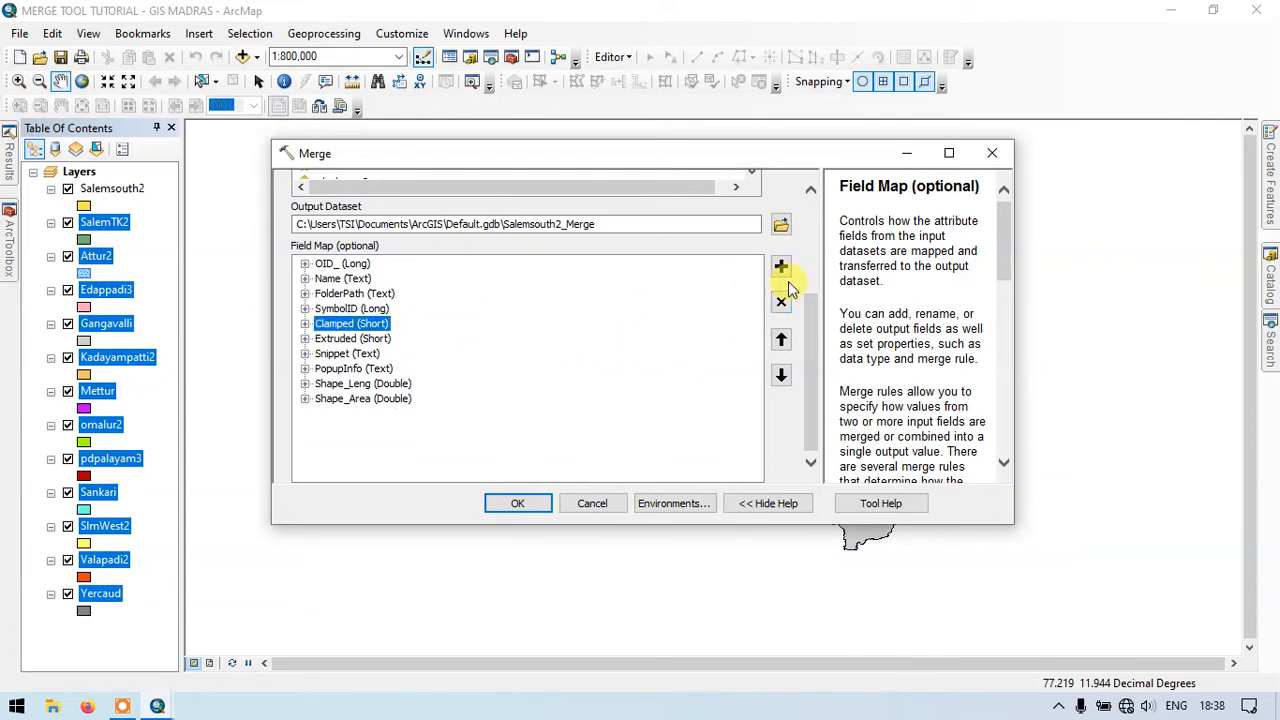
pyautogui.click(780, 302)
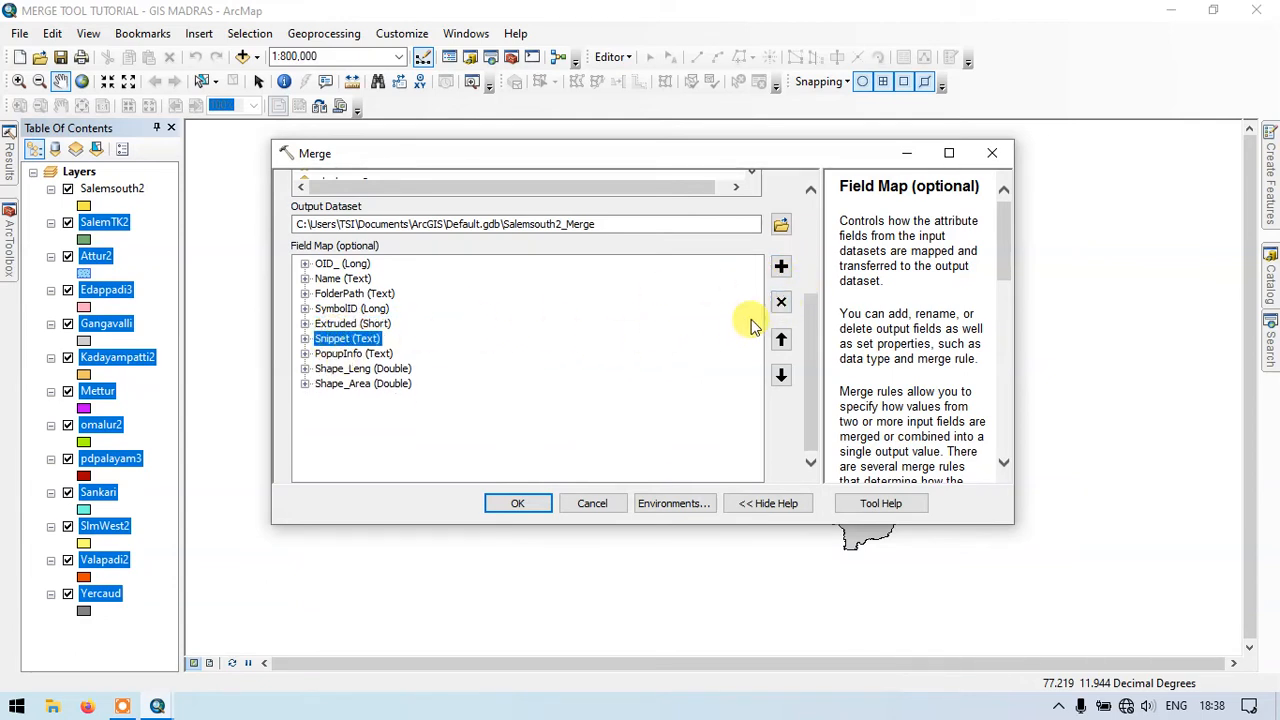
pyautogui.click(780, 302)
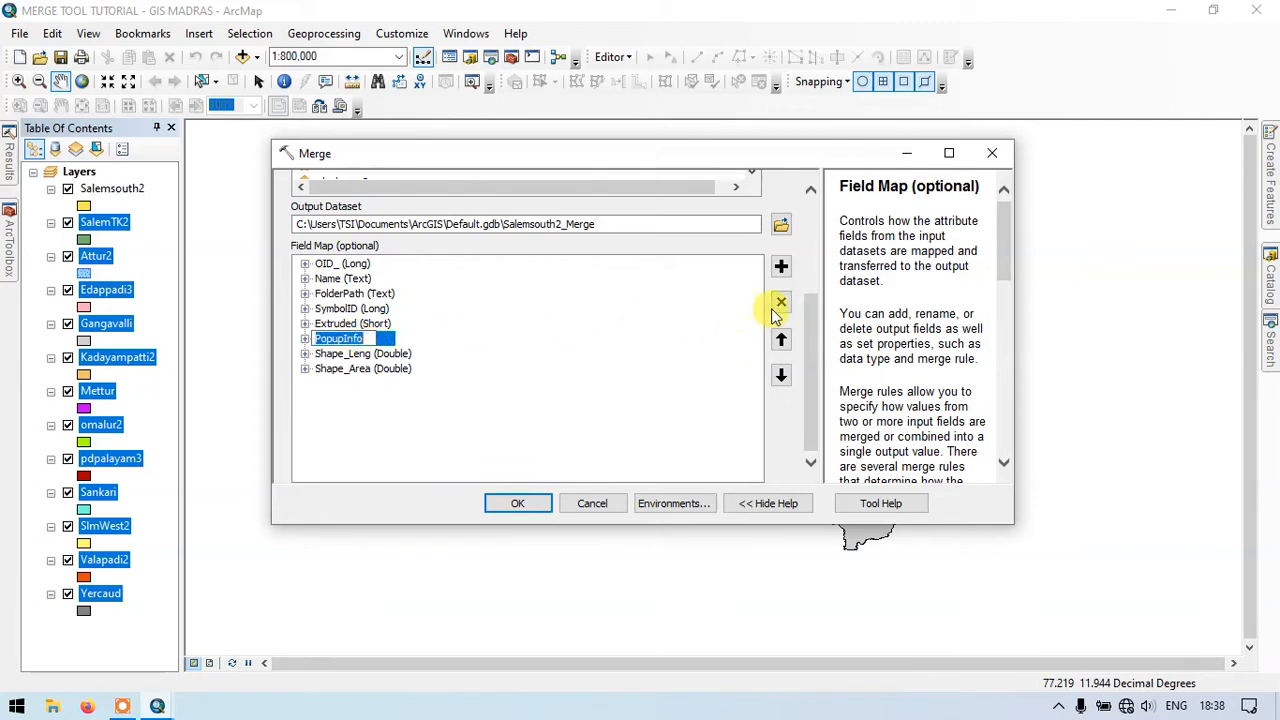
pyautogui.click(780, 302)
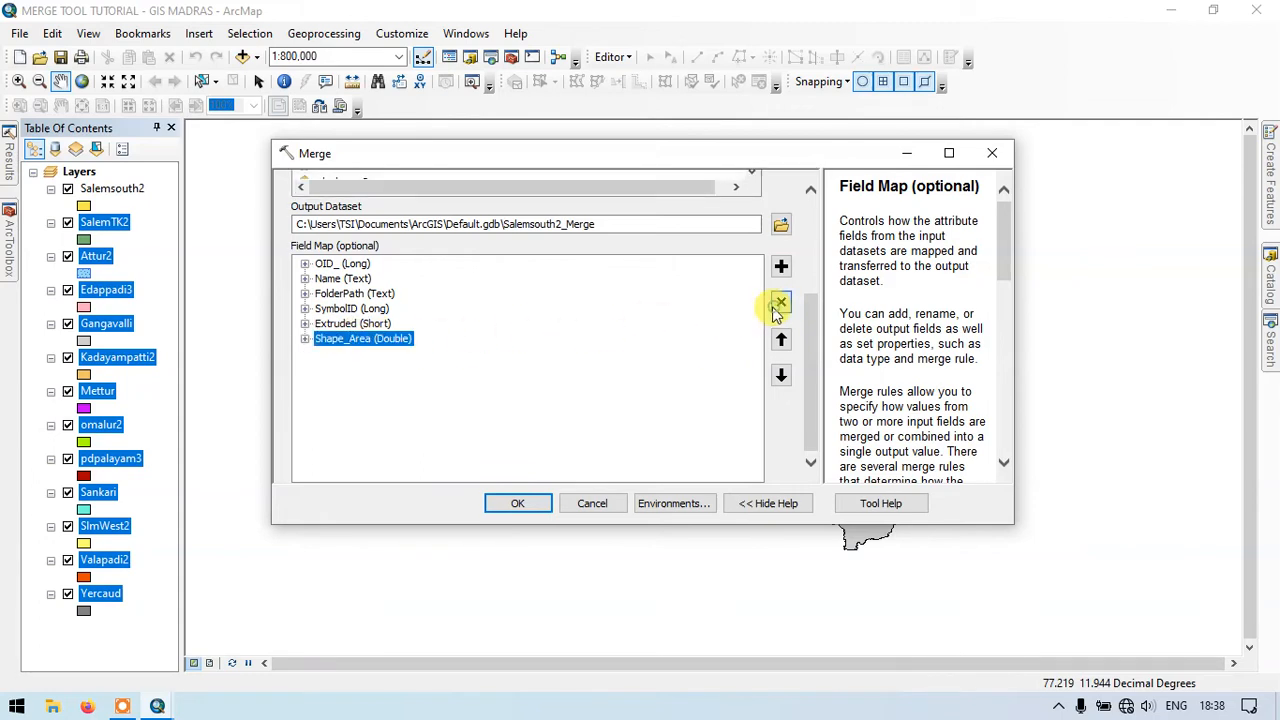
pyautogui.moveTo(722, 476)
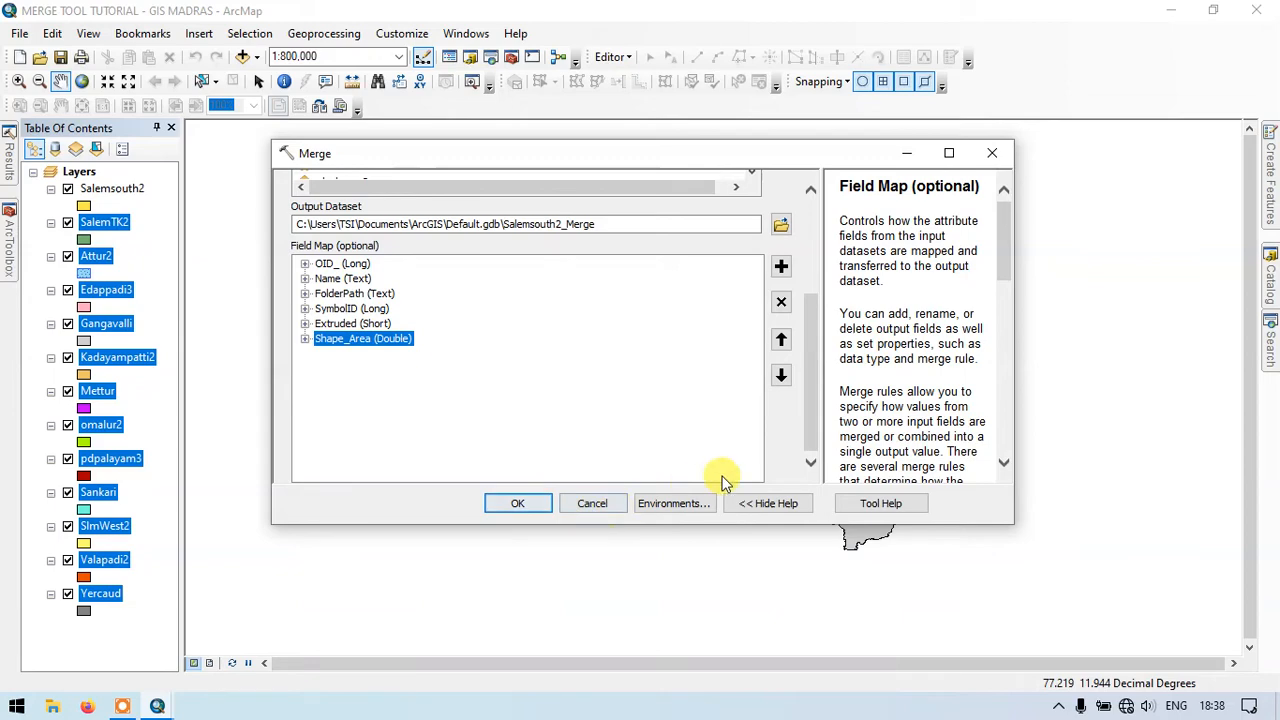
pyautogui.scroll(3)
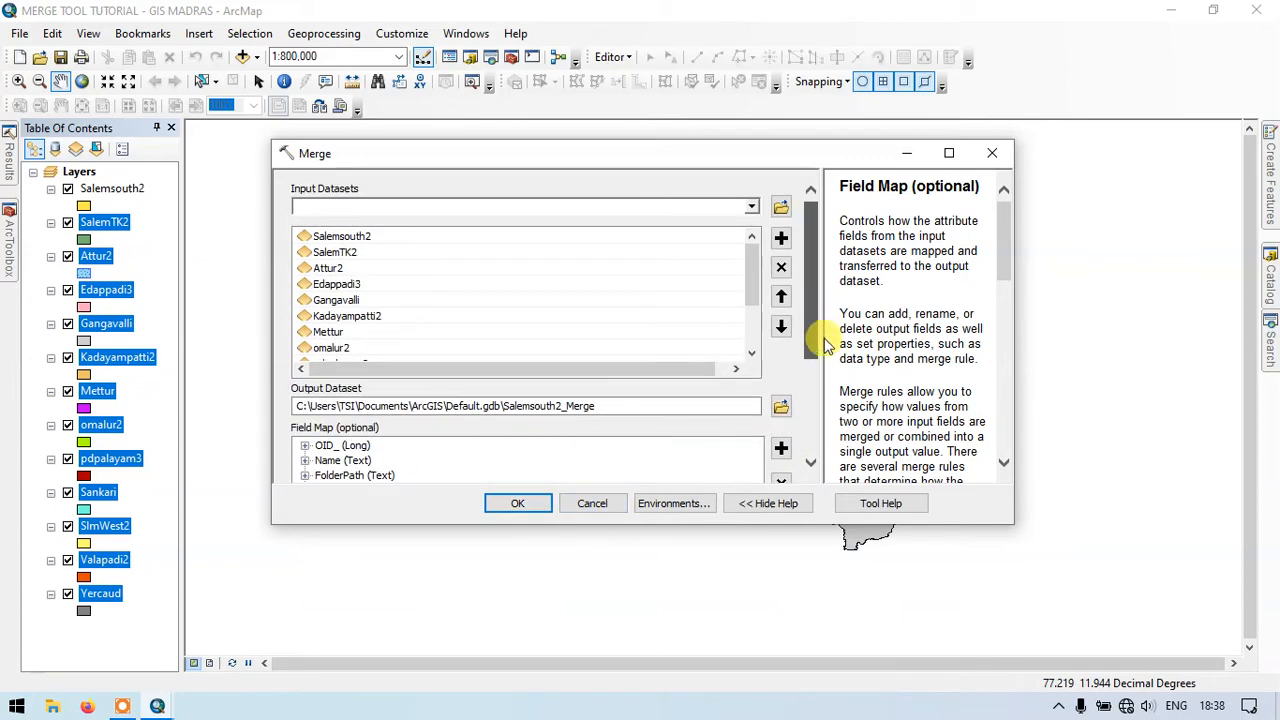
# Execute the merge, adding the Salemsouth2_Merge layer atop the layer list.
pyautogui.click(516, 504)
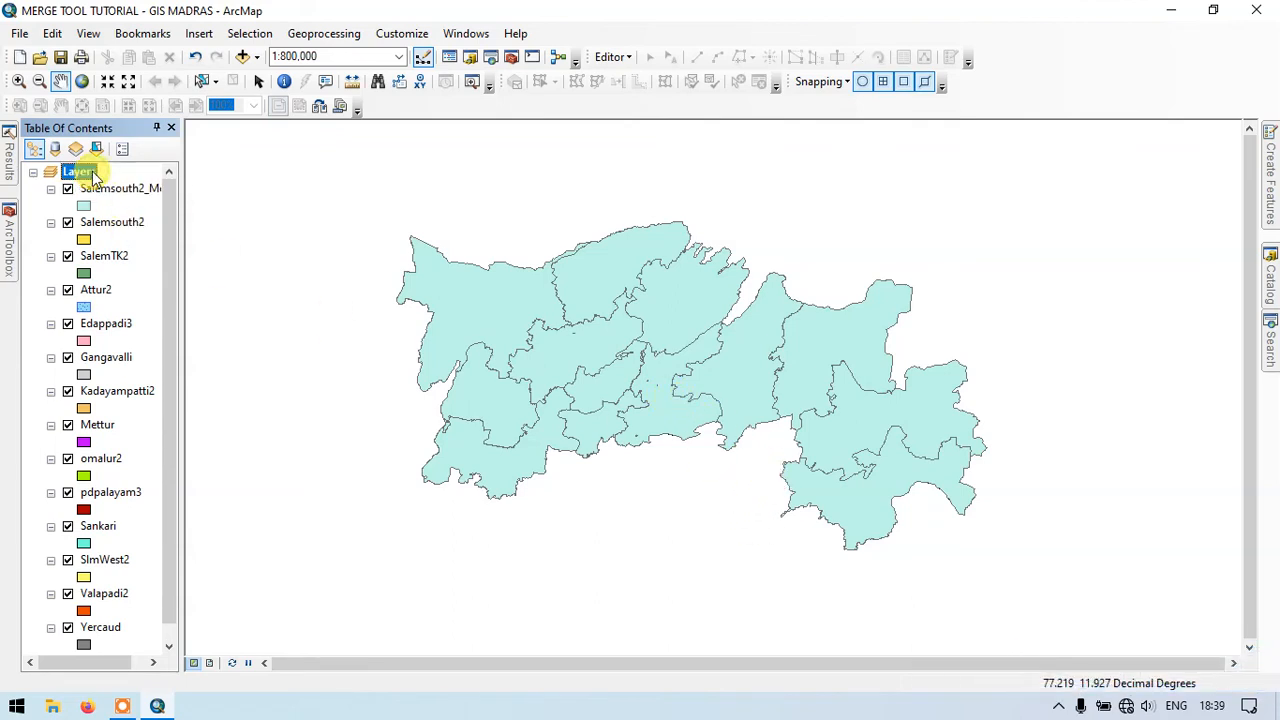
# Turn all layers off, re-enable Salemsouth2_Merge and show its attribute table.
pyautogui.rightClick(78, 172)
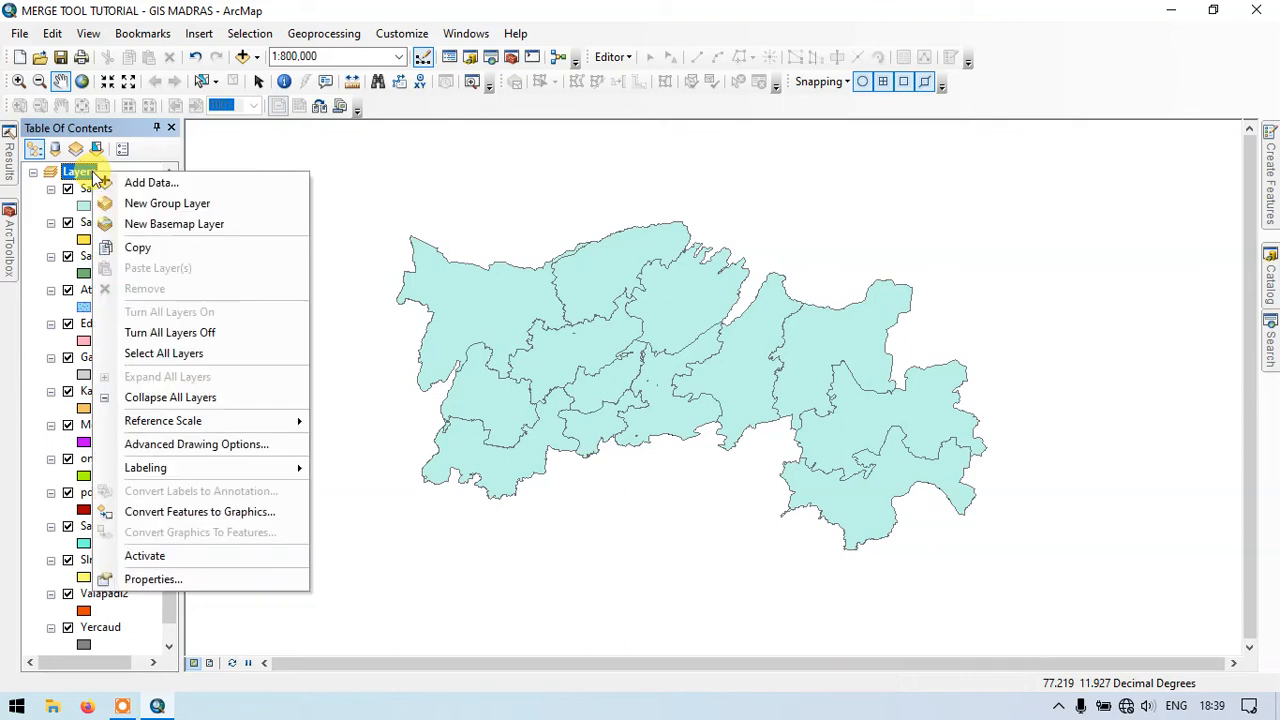
pyautogui.moveTo(170, 332)
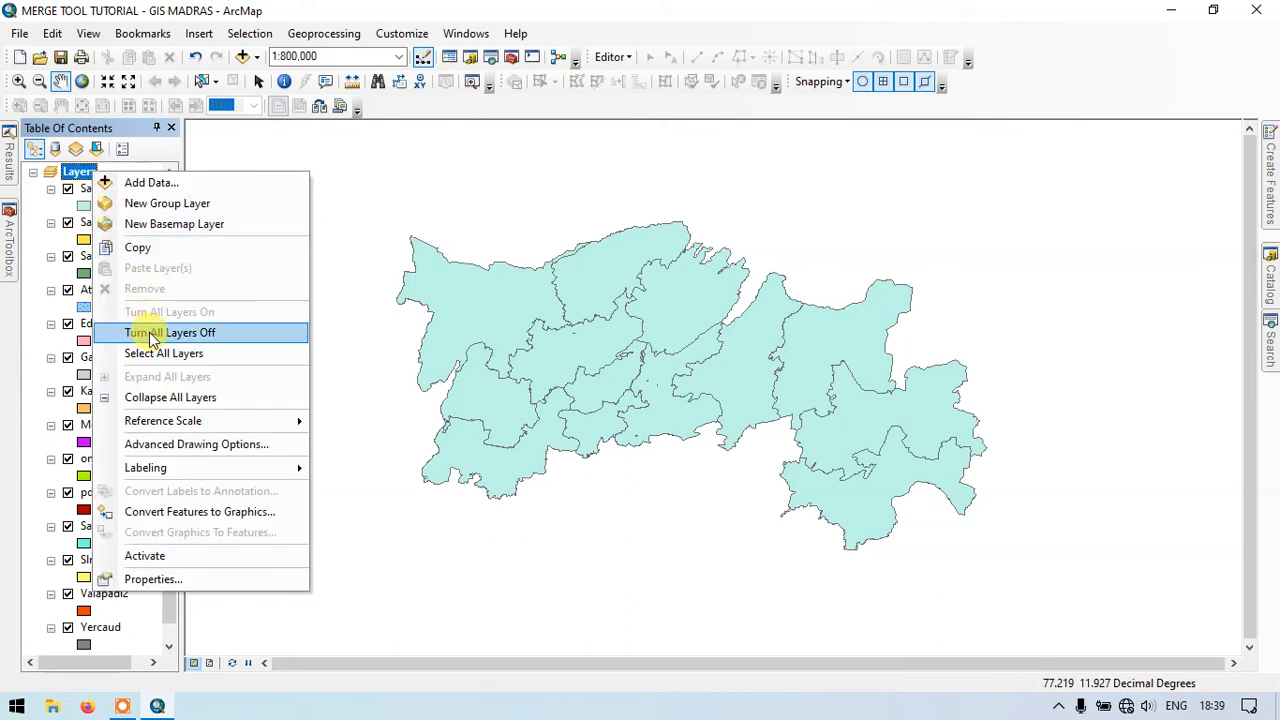
pyautogui.click(172, 332)
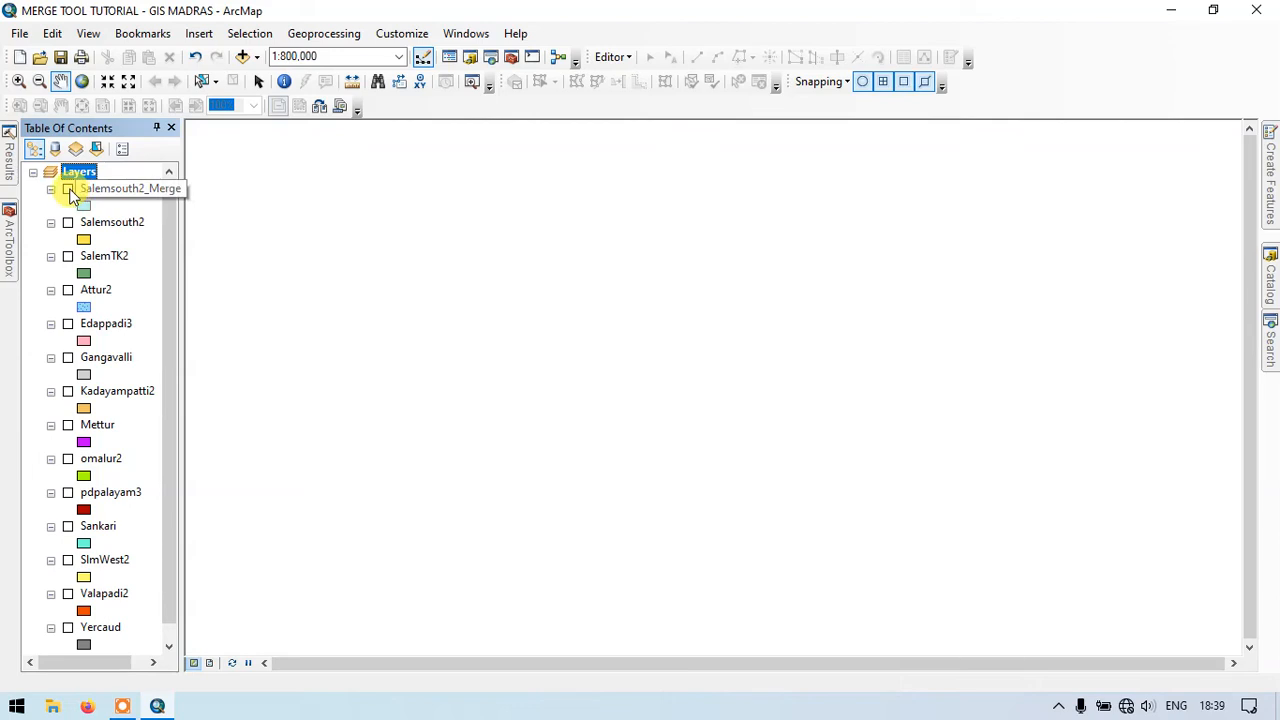
pyautogui.click(68, 188)
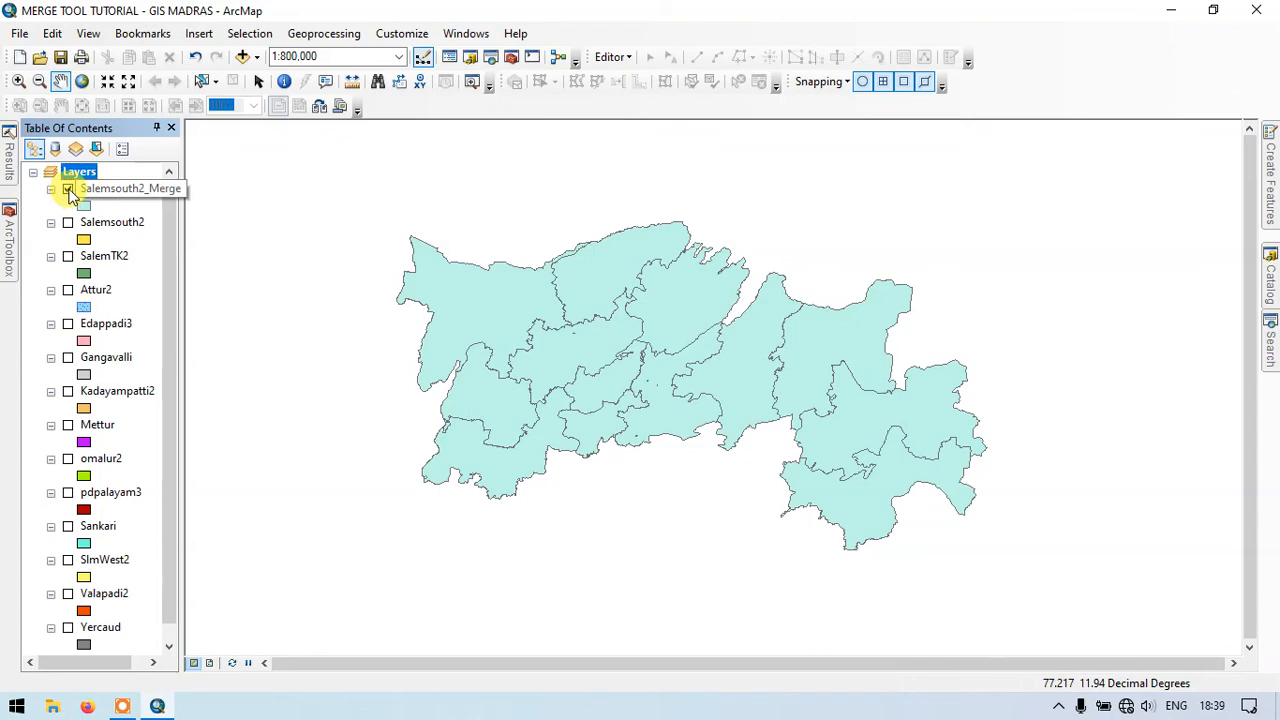
pyautogui.click(68, 188)
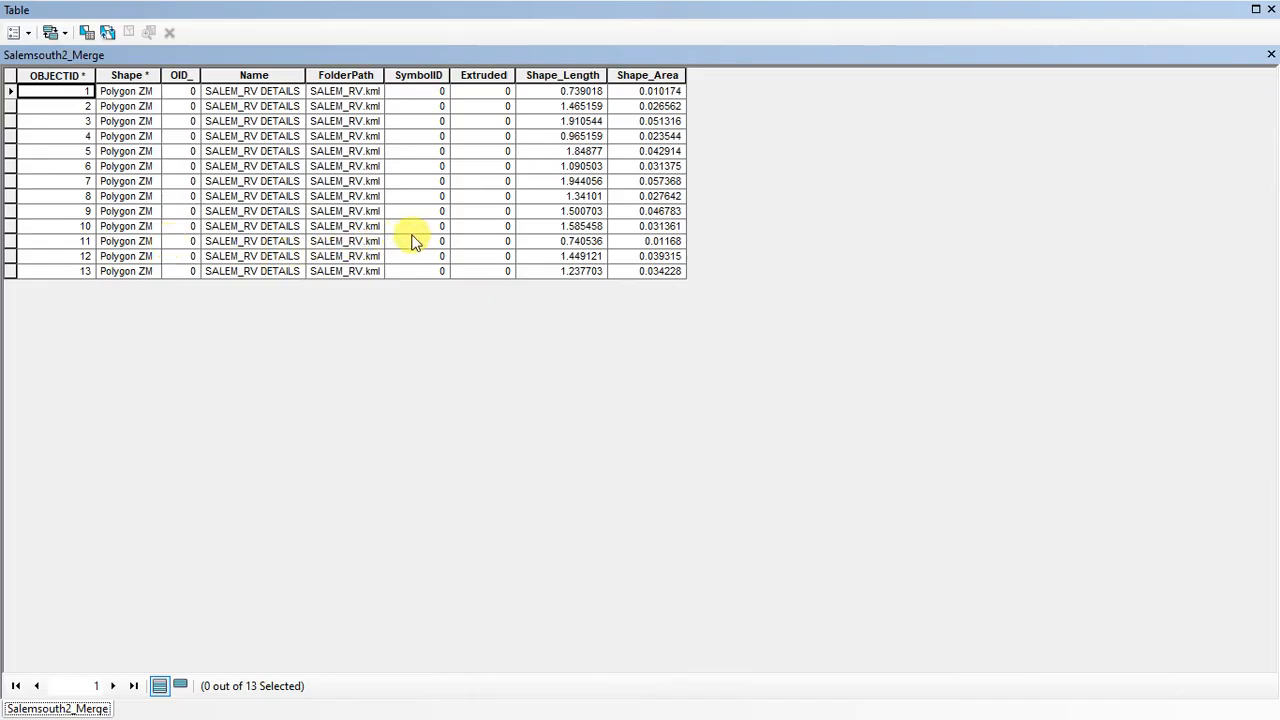
pyautogui.moveTo(620, 96)
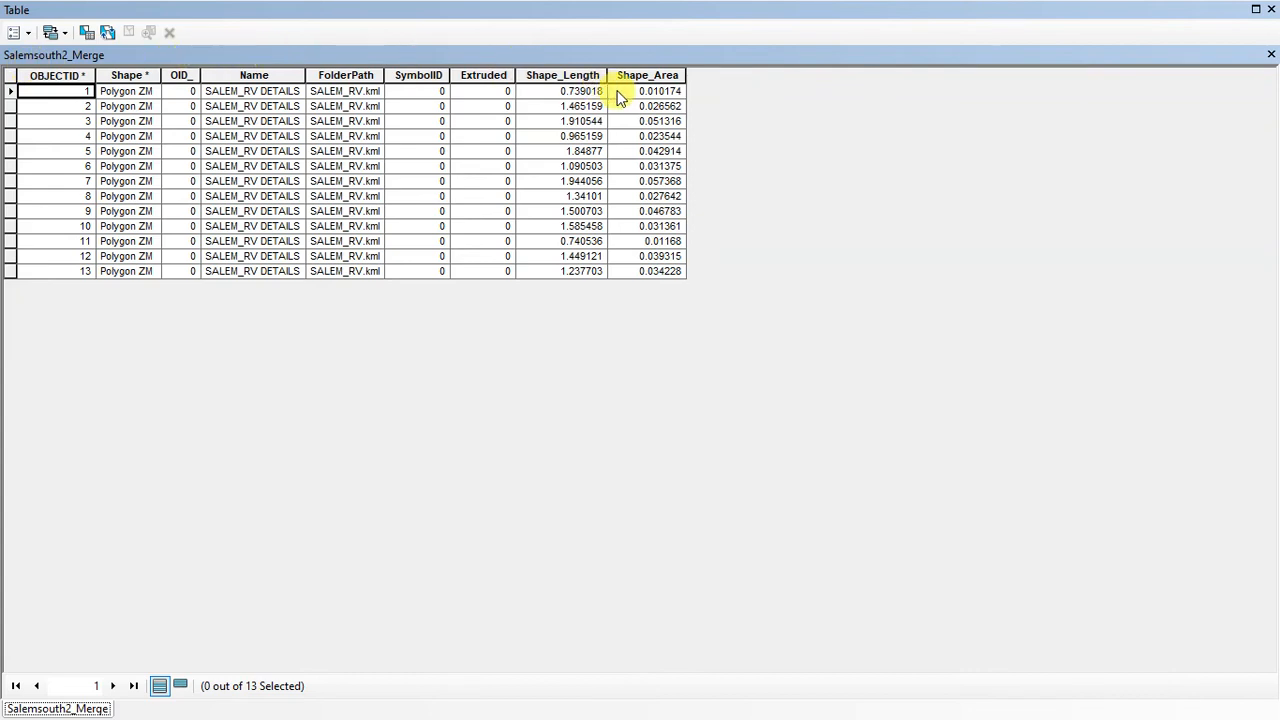
pyautogui.moveTo(624, 184)
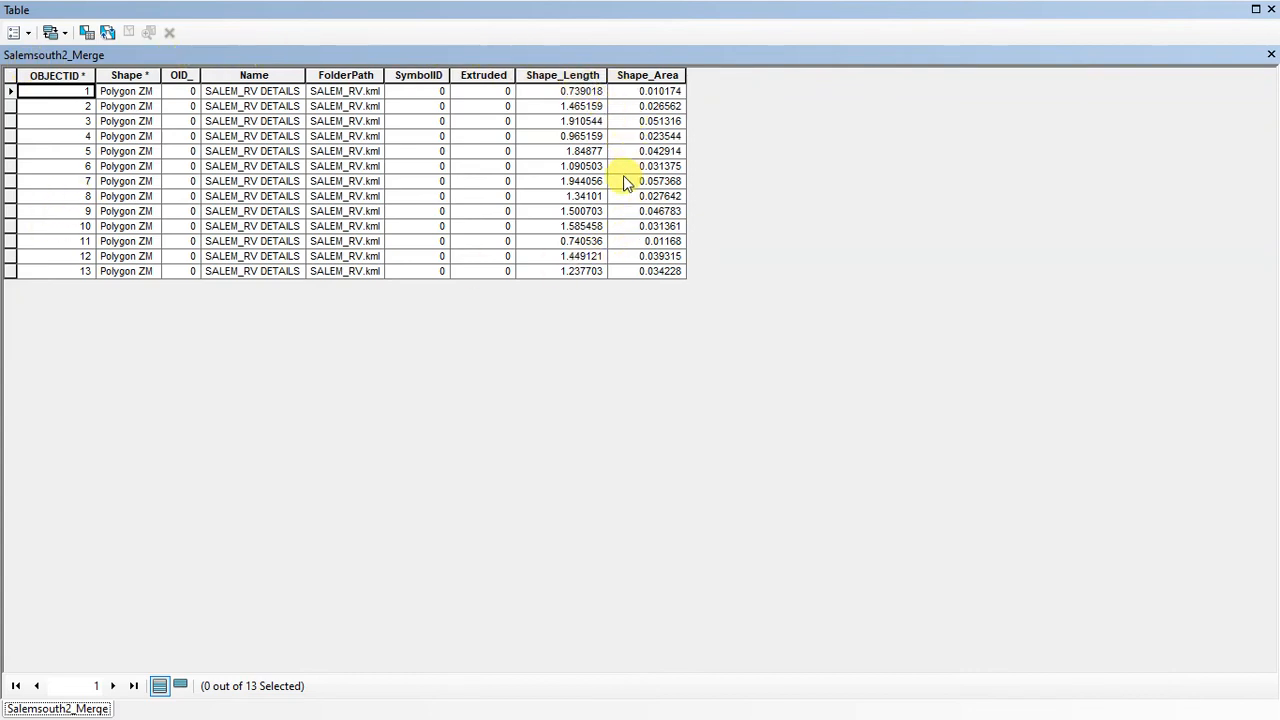
# Select all 13 Salemsouth2_Merge records so every district highlights, then close the table.
pyautogui.click(12, 92)
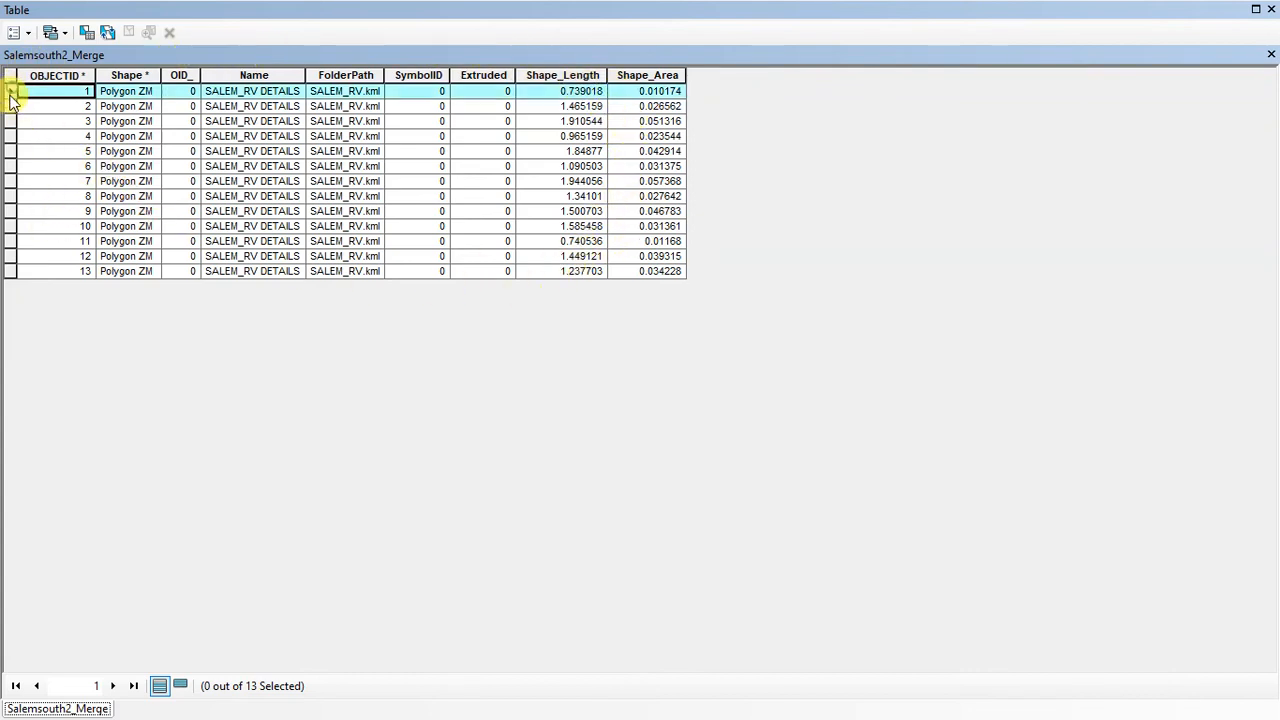
pyautogui.click(12, 82)
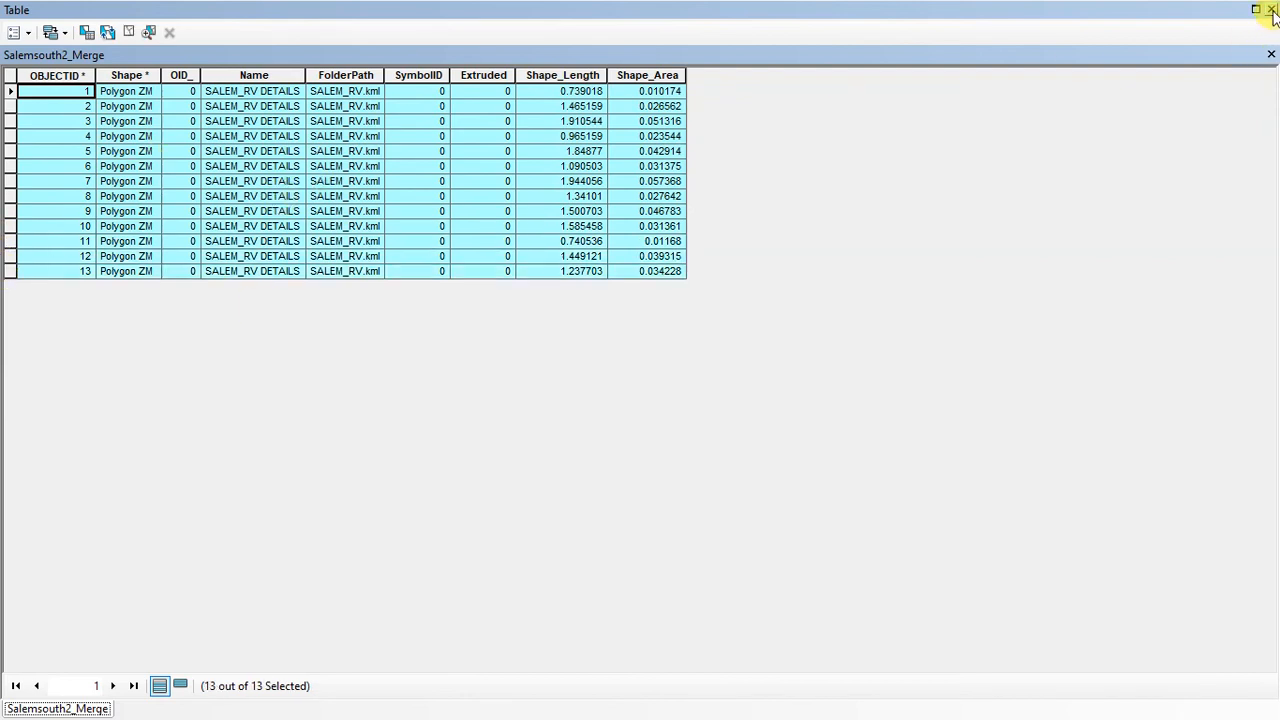
pyautogui.click(1272, 10)
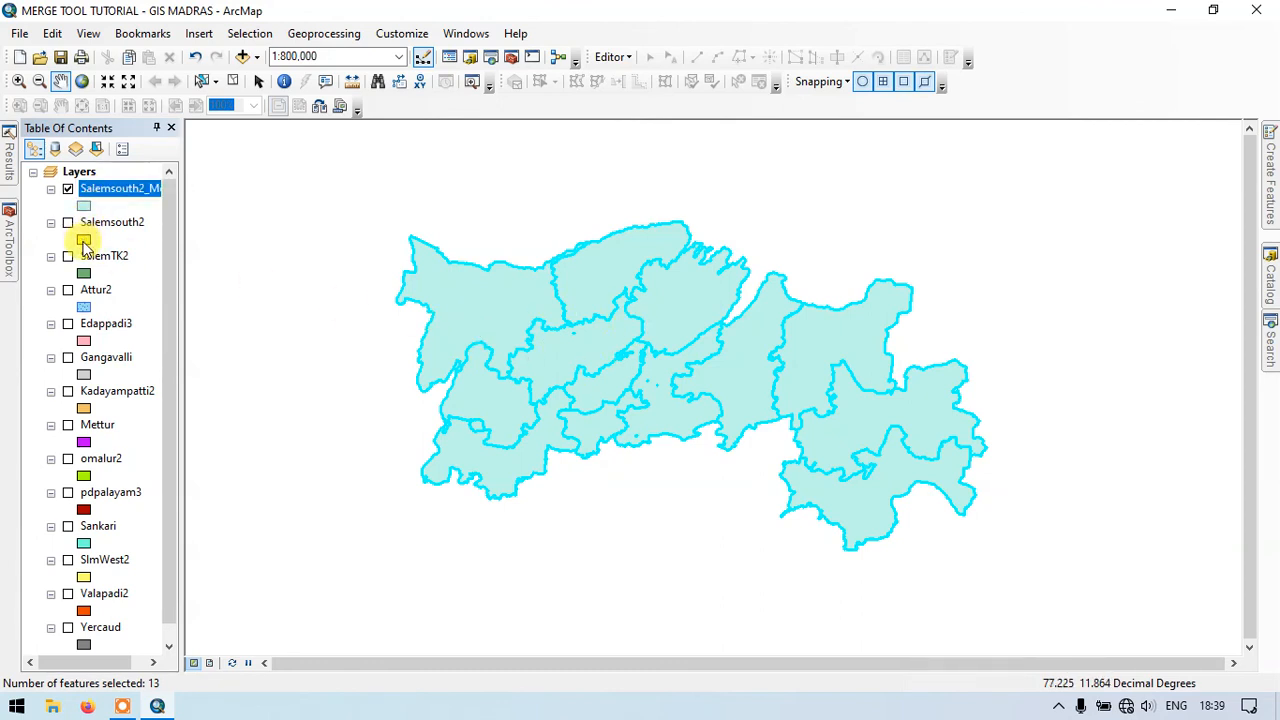
pyautogui.scroll(3)
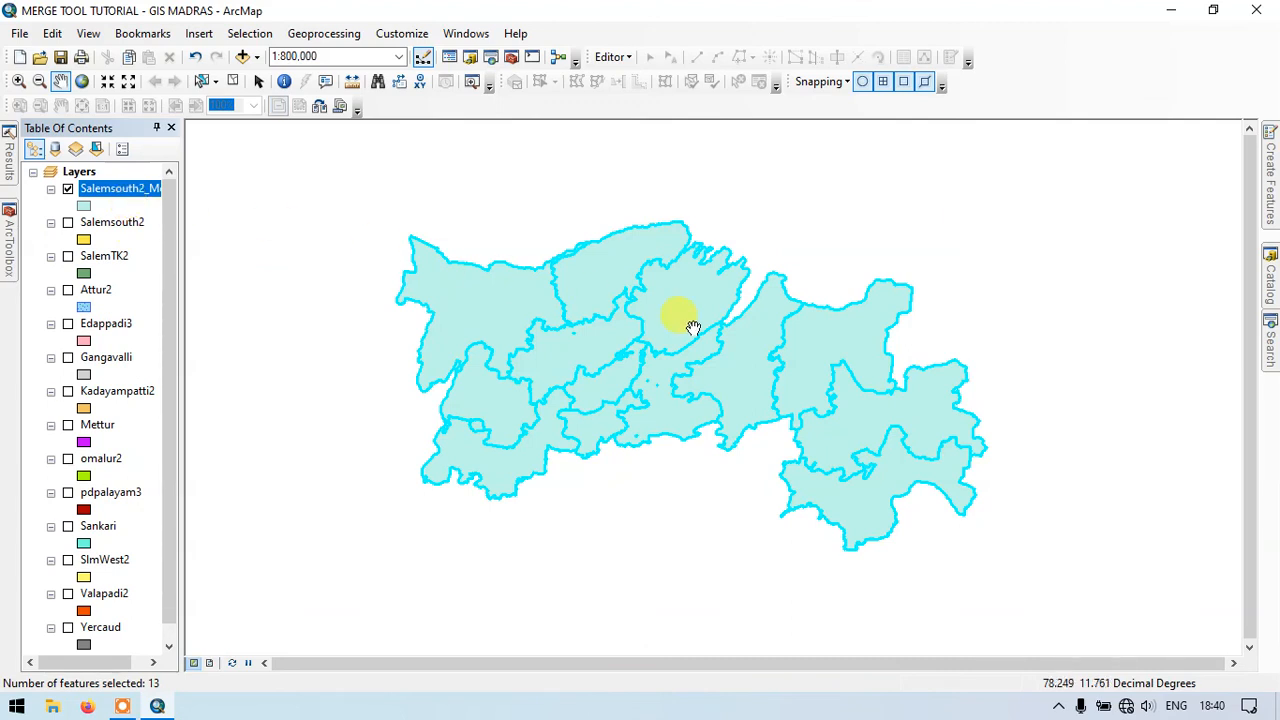
pyautogui.moveTo(816, 512)
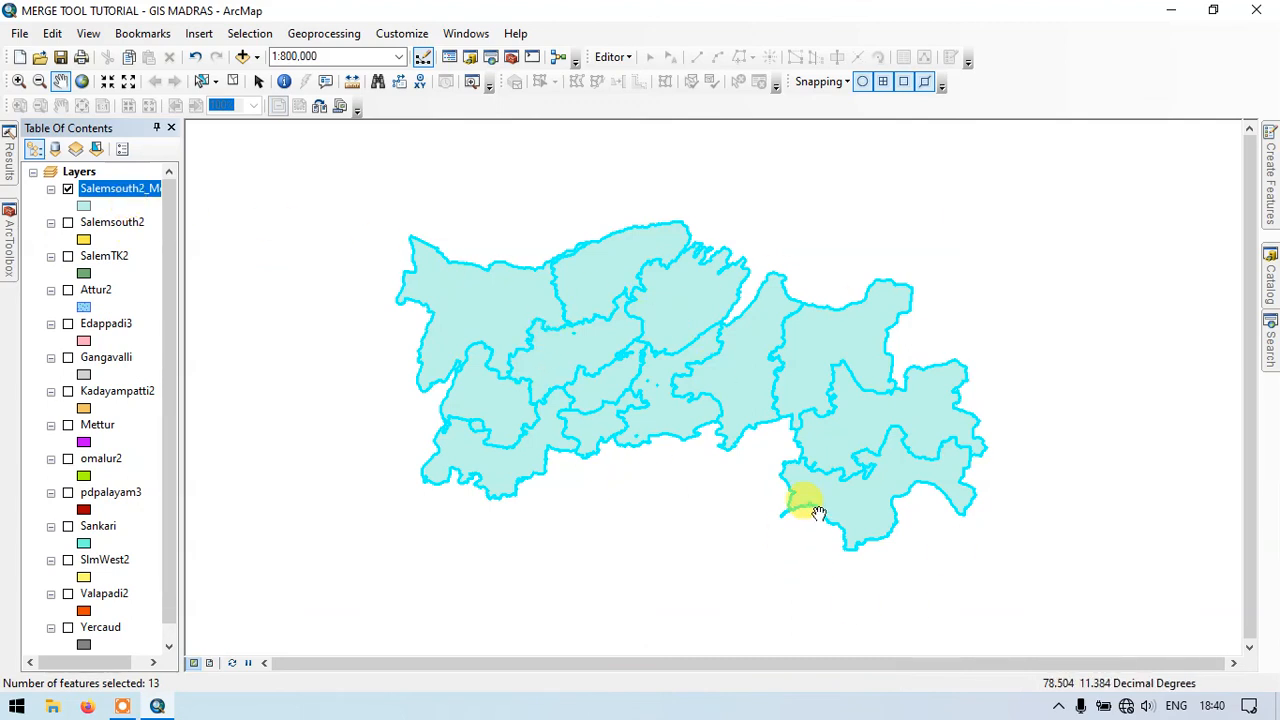